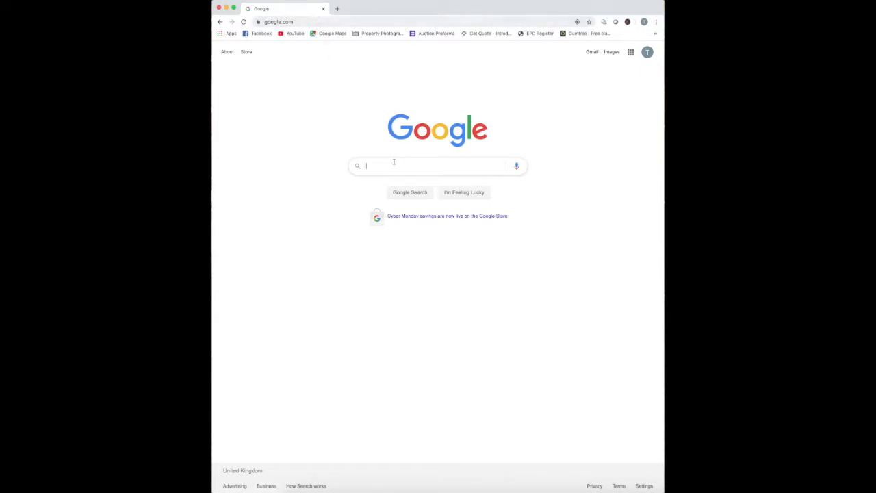
Search Google for the Canon EOS M50 body and reach the Canon product page
{"action": "left_click", "coordinate": [438, 166]}
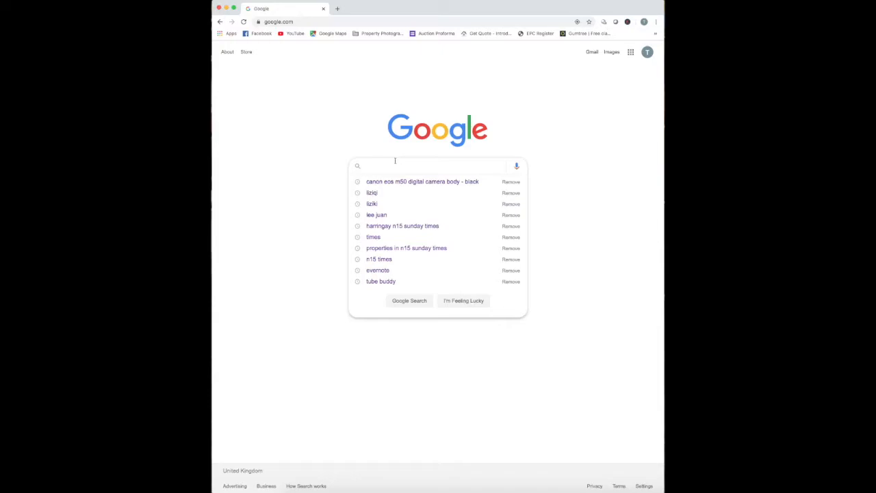
{"action": "type", "text": "5"}
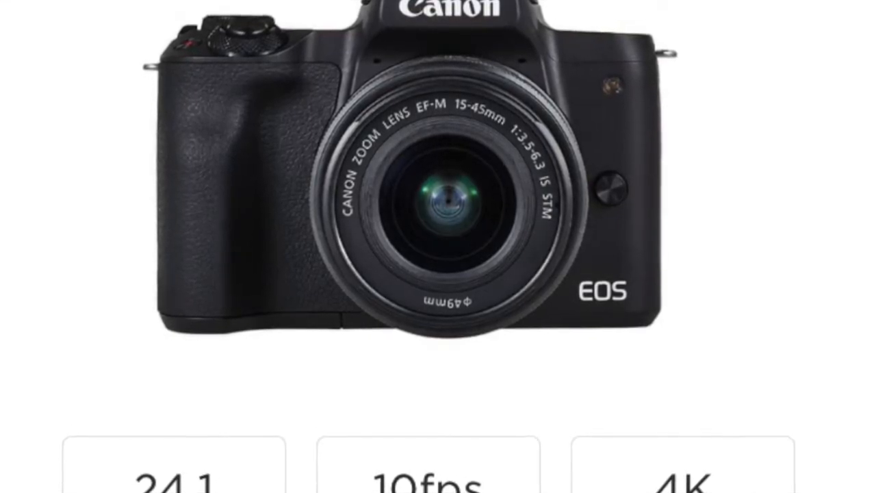
{"action": "scroll", "scroll_direction": "down", "scroll_amount": 3}
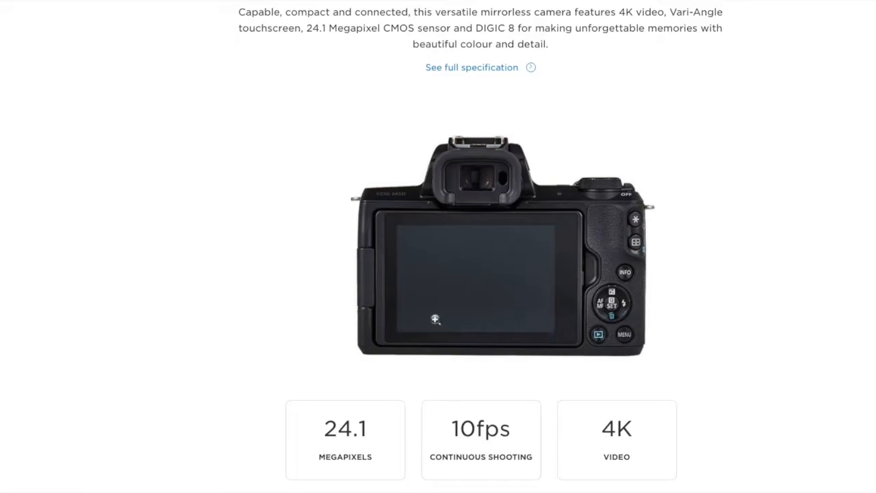
{"action": "mouse_move", "coordinate": [452, 290]}
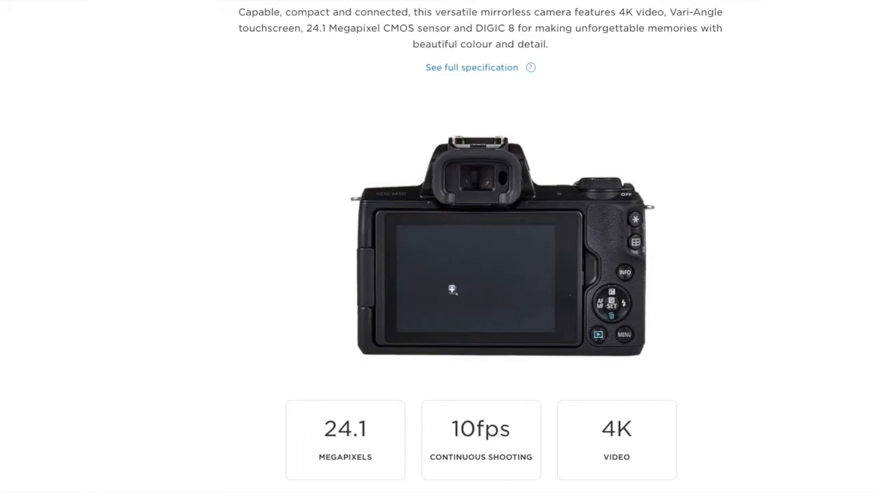
{"action": "mouse_move", "coordinate": [531, 301]}
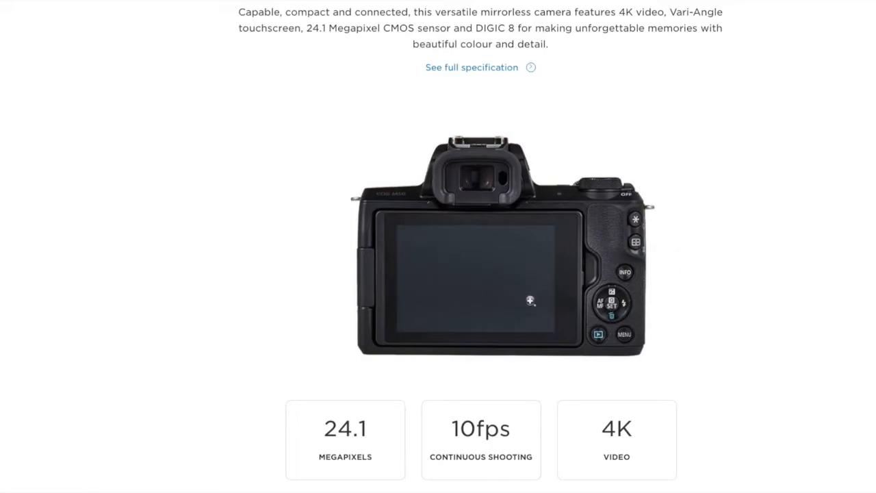
{"action": "mouse_move", "coordinate": [402, 246]}
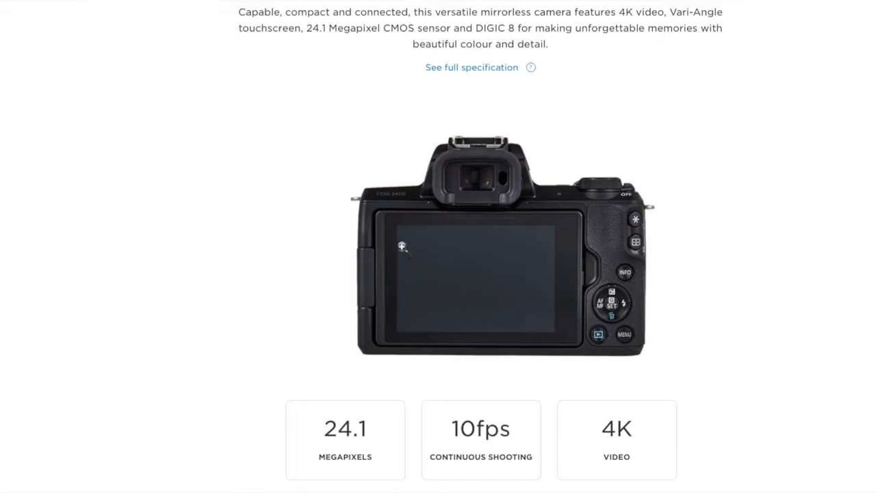
{"action": "mouse_move", "coordinate": [560, 286]}
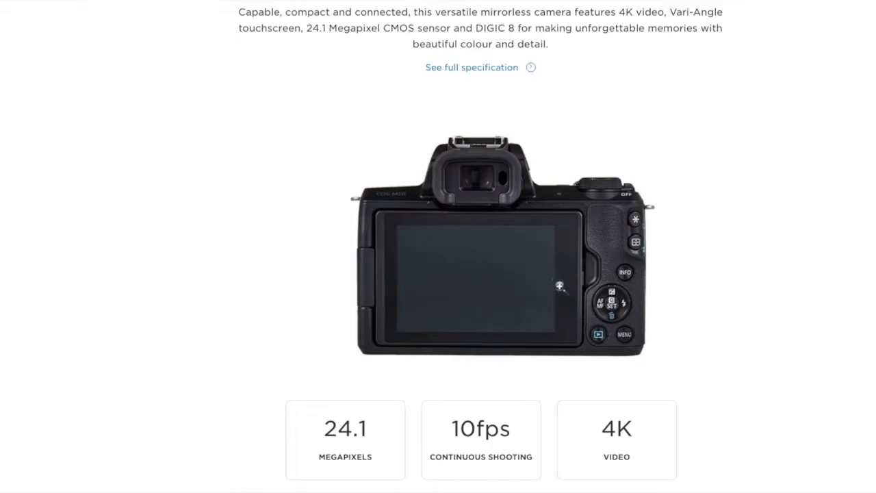
{"action": "mouse_move", "coordinate": [350, 297]}
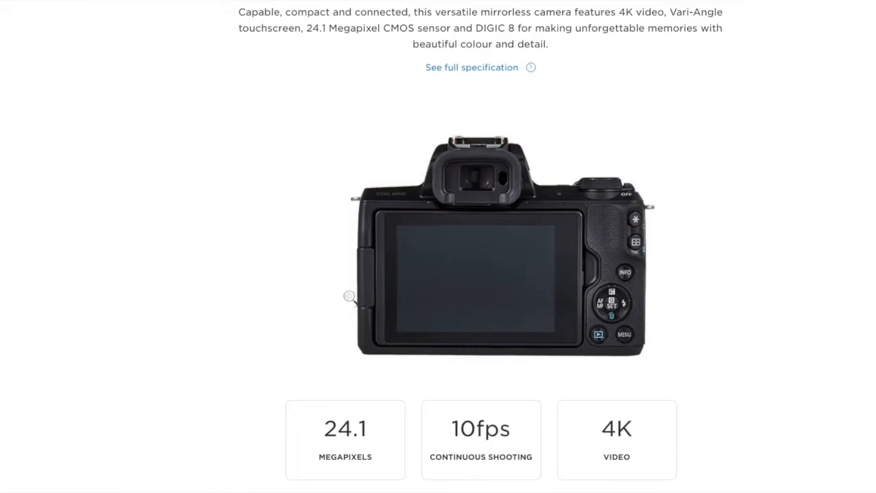
{"action": "mouse_move", "coordinate": [413, 295]}
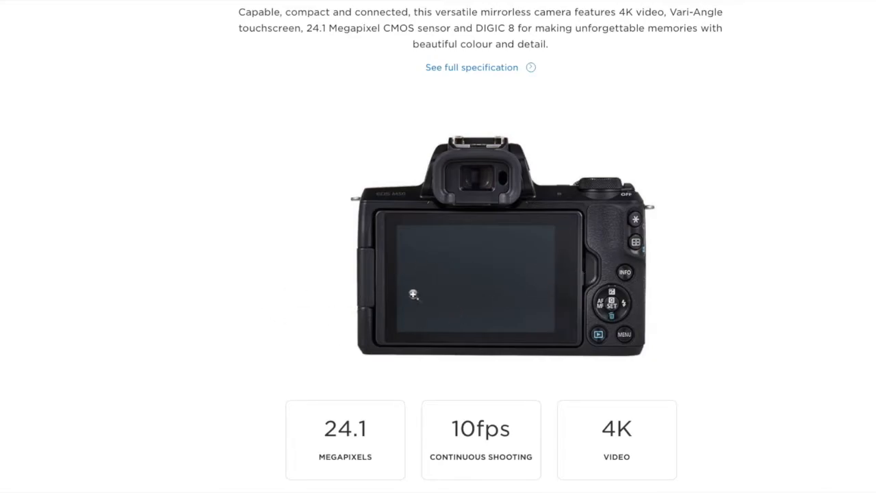
{"action": "mouse_move", "coordinate": [576, 303]}
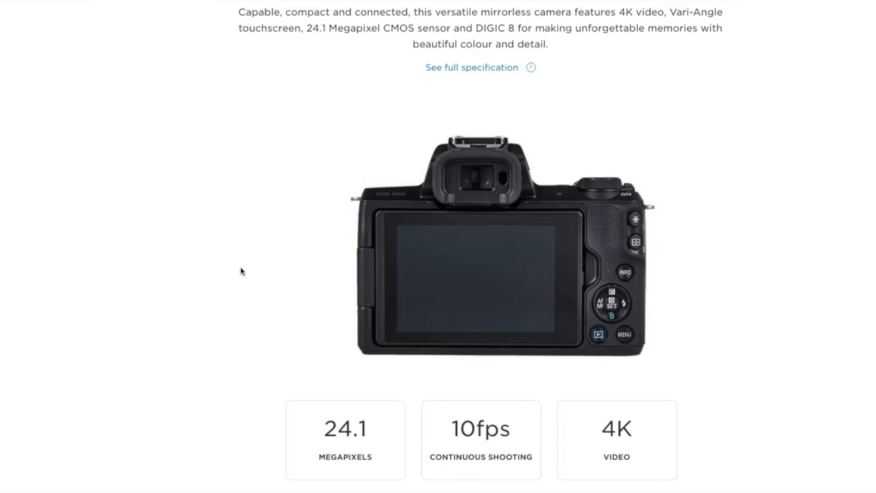
{"action": "mouse_move", "coordinate": [349, 253]}
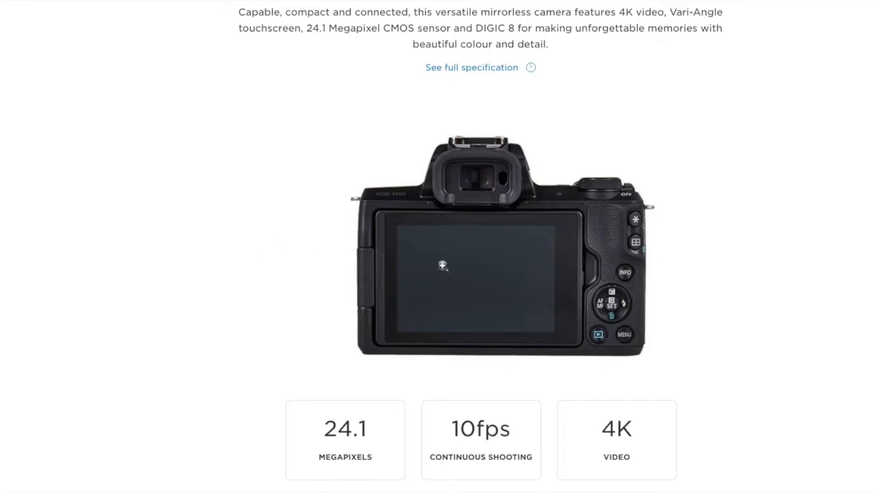
{"action": "mouse_move", "coordinate": [561, 286]}
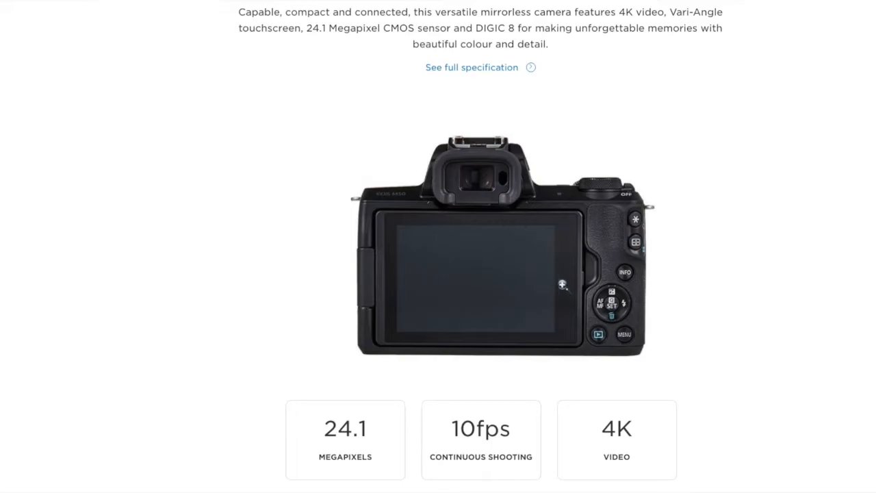
{"action": "mouse_move", "coordinate": [586, 271]}
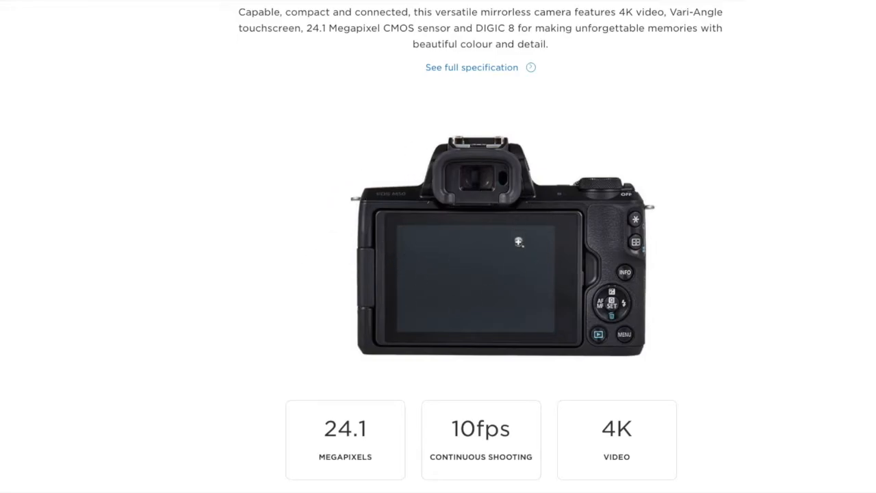
{"action": "mouse_move", "coordinate": [454, 232]}
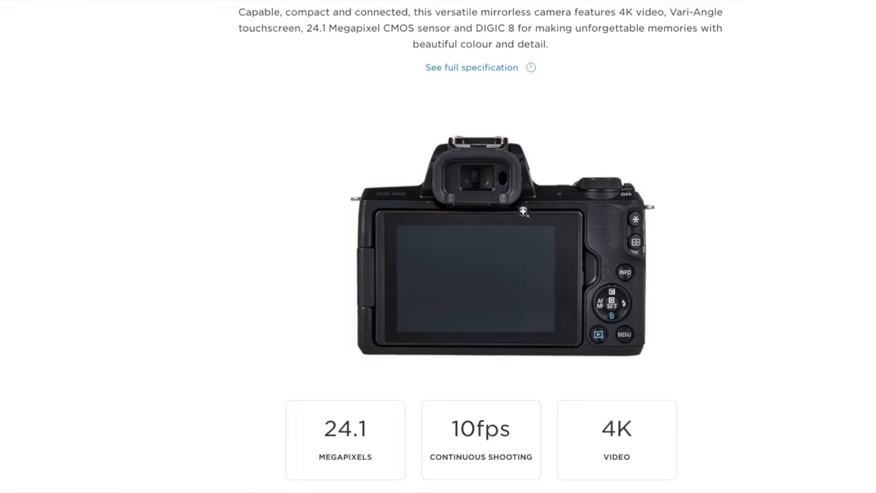
{"action": "mouse_move", "coordinate": [471, 148]}
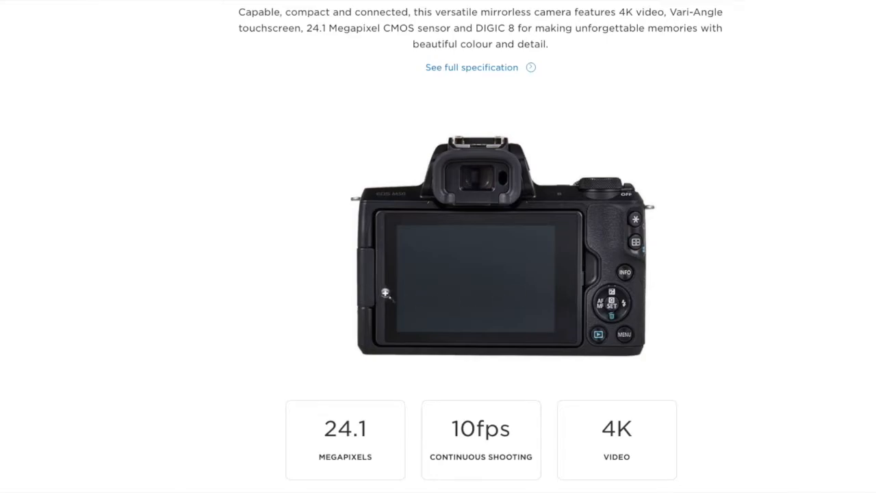
{"action": "mouse_move", "coordinate": [335, 286]}
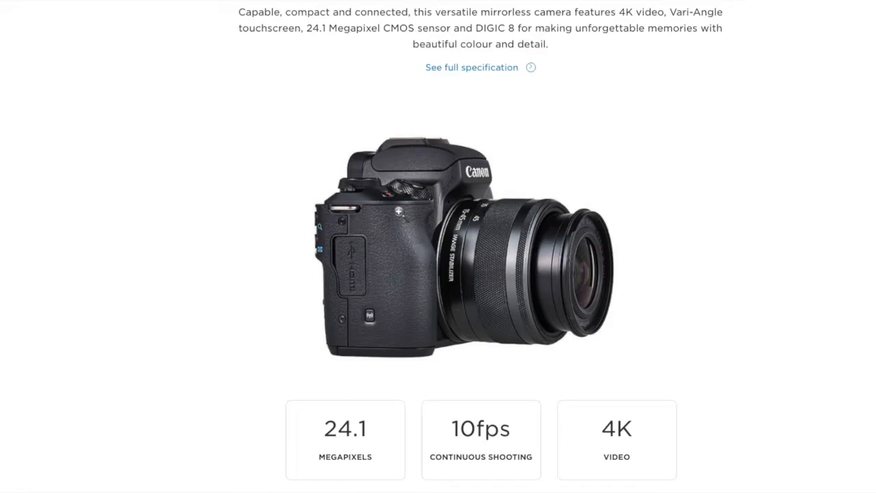
{"action": "mouse_move", "coordinate": [421, 322]}
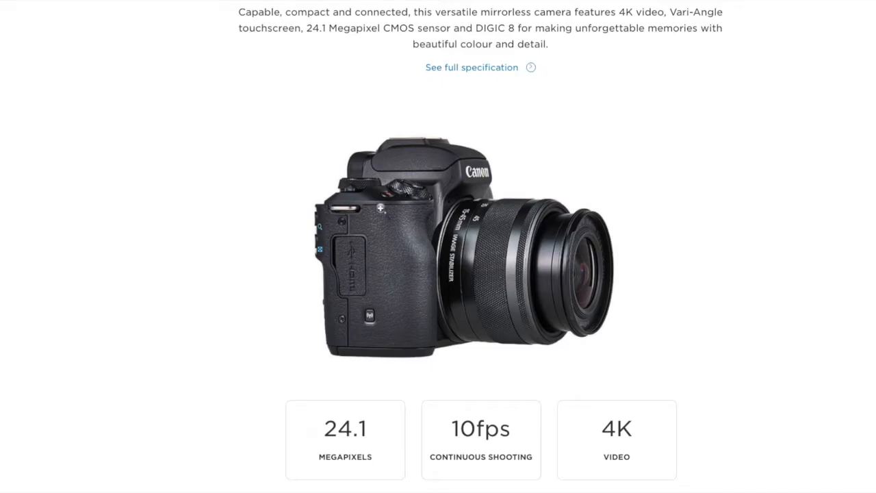
{"action": "mouse_move", "coordinate": [400, 262]}
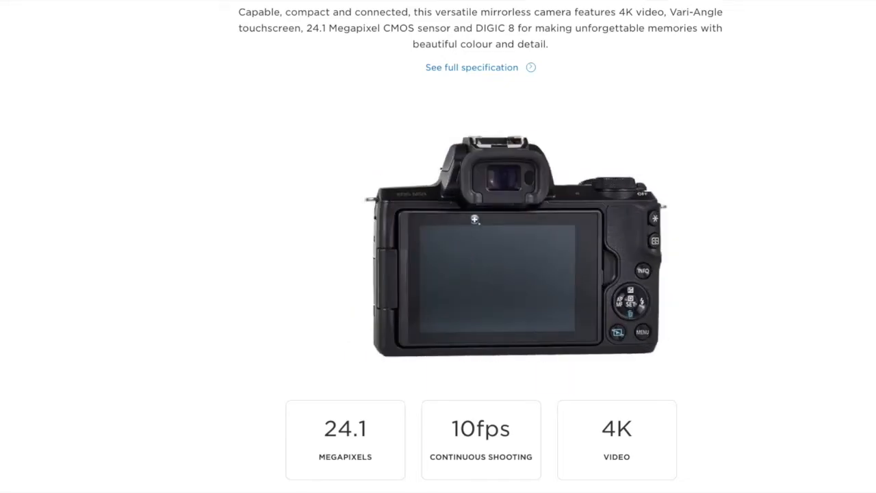
{"action": "mouse_move", "coordinate": [561, 279]}
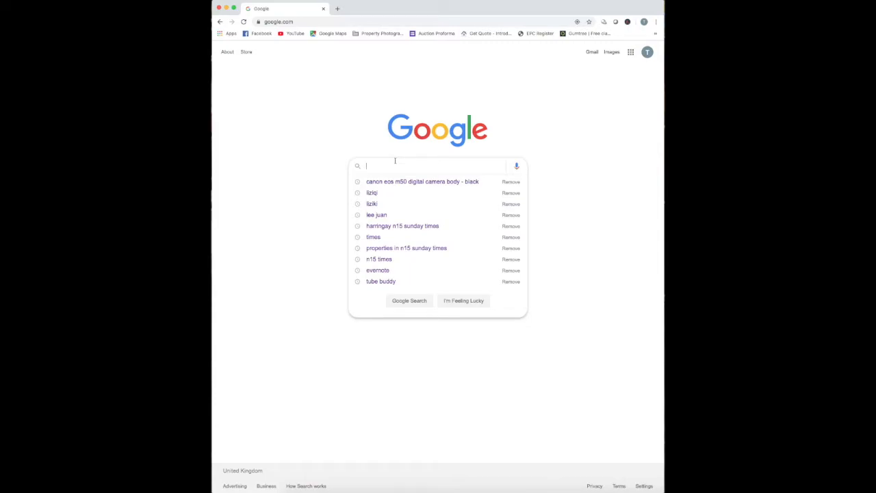
Search "canon" and pick the M50 suggestion to reach the Canon store's m50 results
{"action": "type", "text": "canon"}
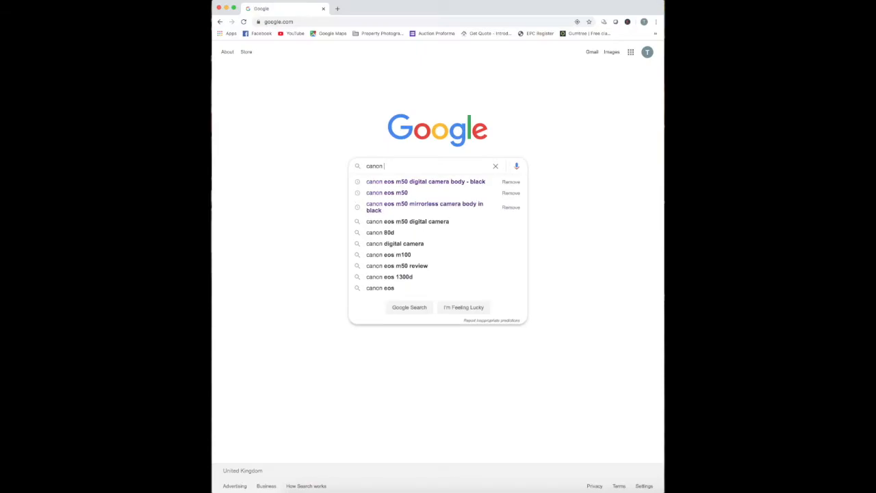
{"action": "left_click", "coordinate": [386, 192]}
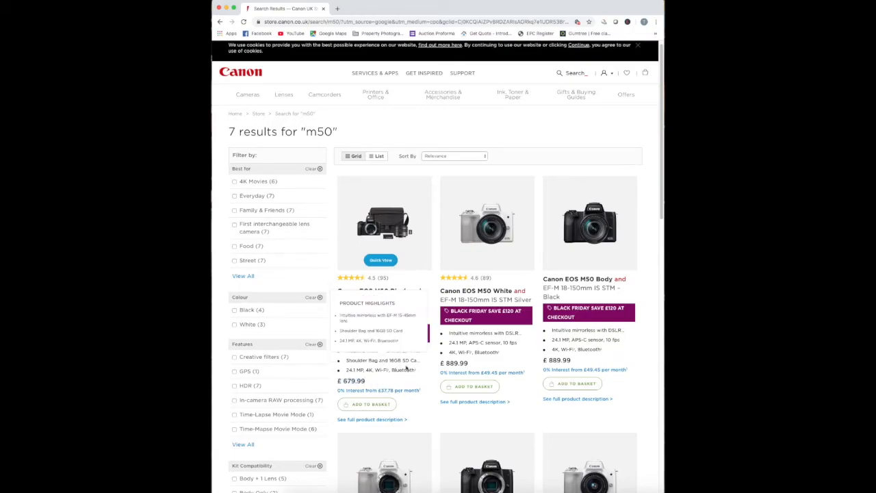
Review the Canon store M50 kits, then search Google for "Canon EOS M50 Body - Black" retailer prices
{"action": "scroll", "scroll_direction": "down", "scroll_amount": 3}
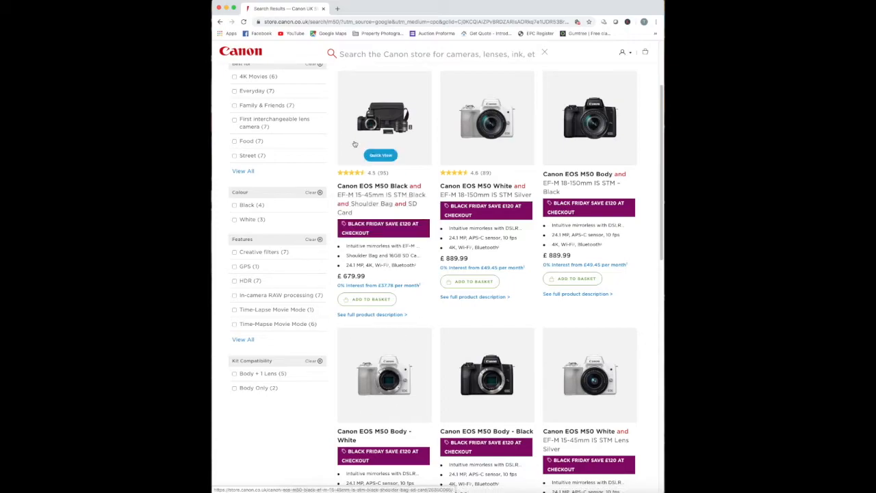
{"action": "mouse_move", "coordinate": [441, 317]}
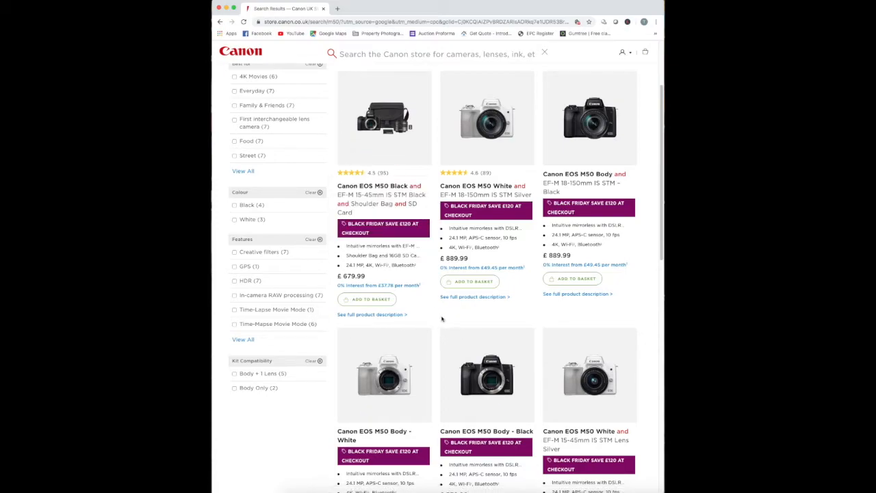
{"action": "scroll", "scroll_direction": "down", "scroll_amount": 3}
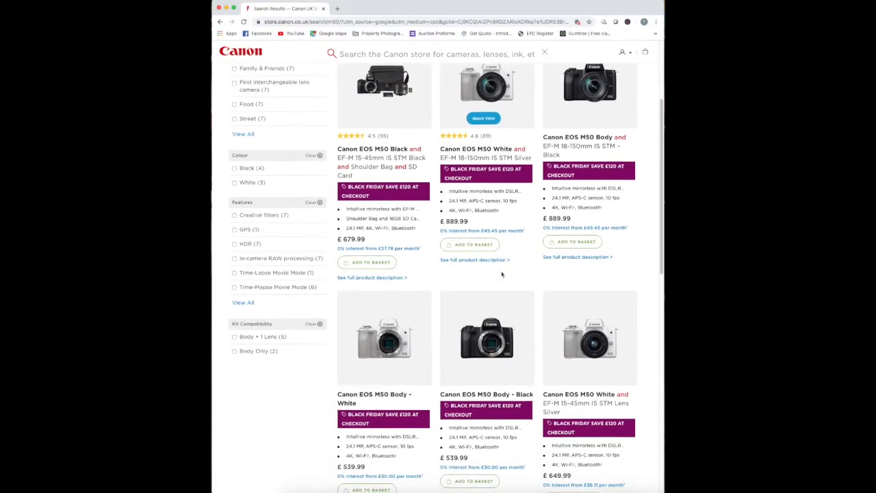
{"action": "scroll", "scroll_direction": "down", "scroll_amount": 3}
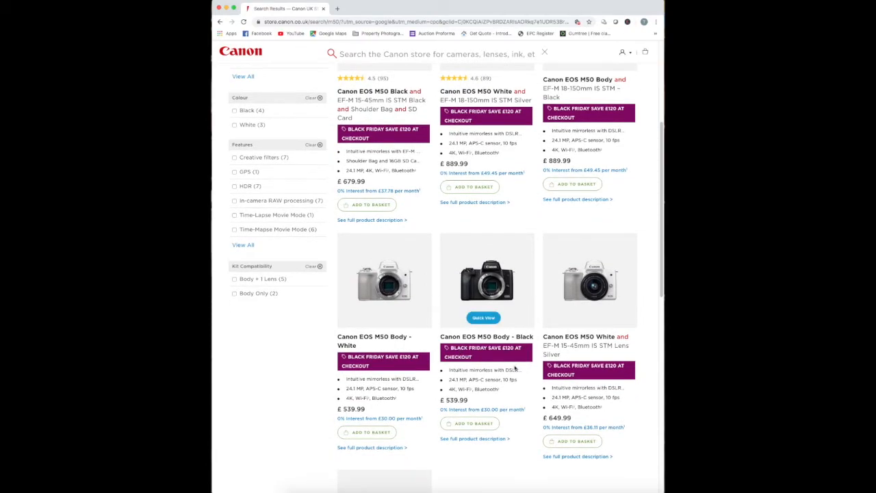
{"action": "scroll", "scroll_direction": "down", "scroll_amount": 3}
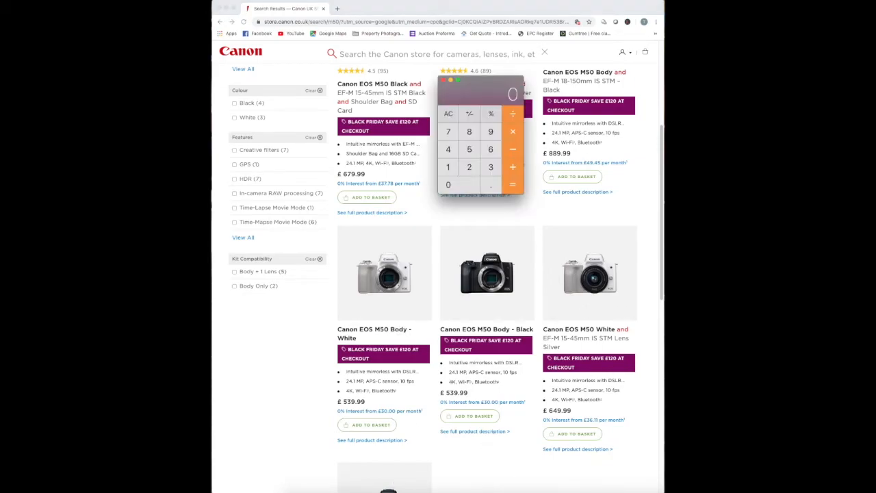
{"action": "left_click", "coordinate": [490, 131]}
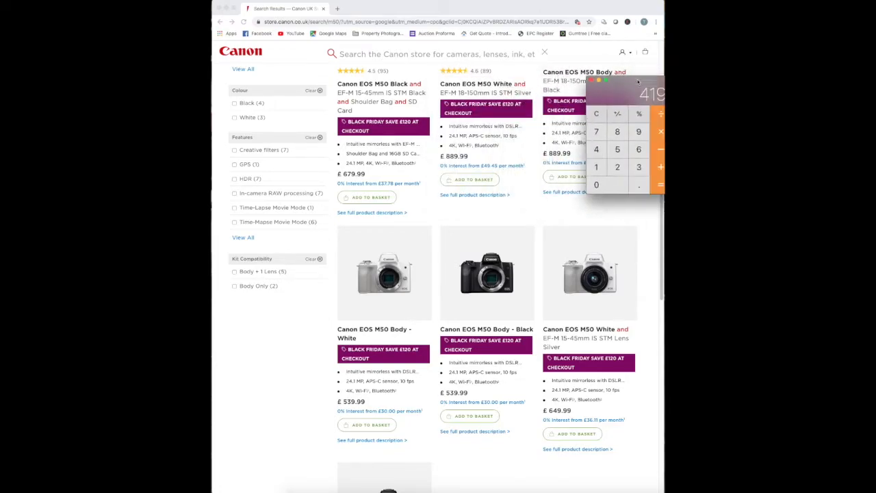
{"action": "left_click_drag", "start_coordinate": [622, 89], "coordinate": [266, 325]}
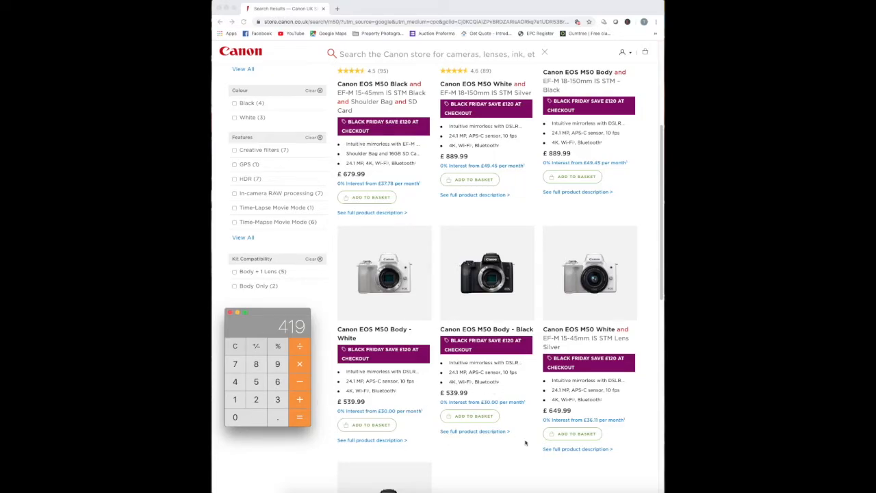
{"action": "mouse_move", "coordinate": [490, 452]}
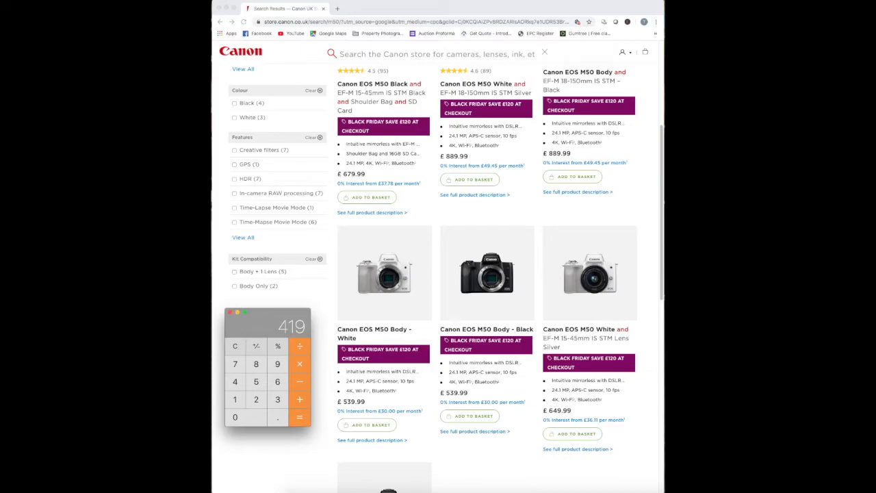
{"action": "scroll", "scroll_direction": "down", "scroll_amount": 3}
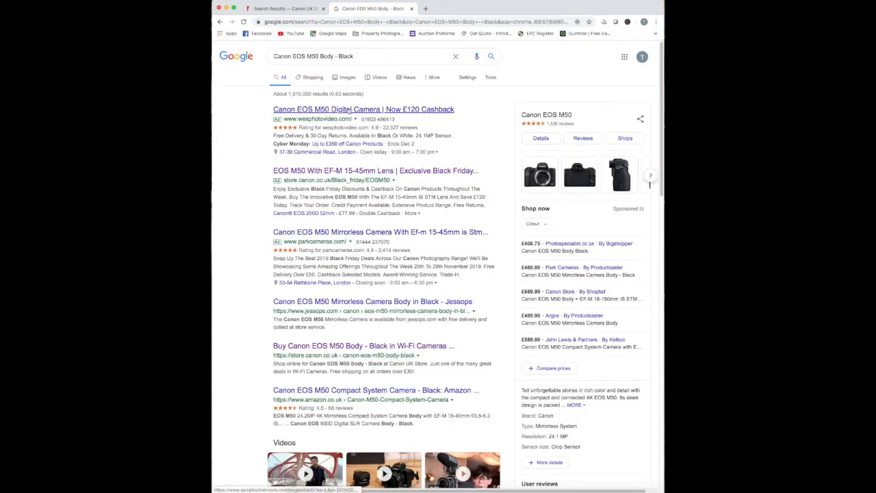
View Wex's Canon EOS M50 listings sorted by price low to high
{"action": "left_click", "coordinate": [361, 110]}
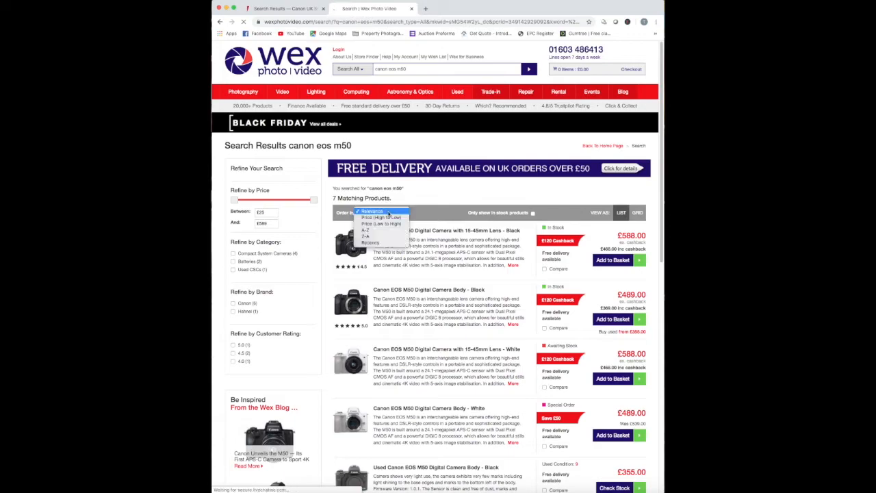
{"action": "left_click", "coordinate": [378, 223]}
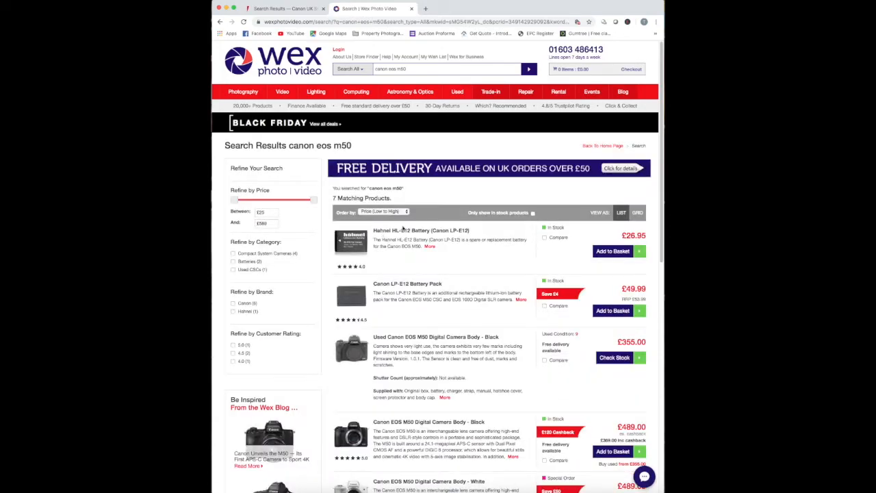
{"action": "scroll", "scroll_direction": "down", "scroll_amount": 3}
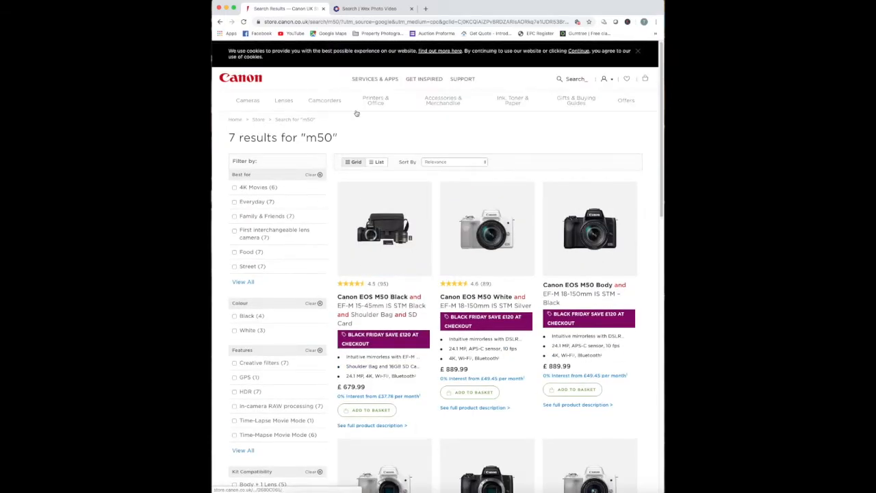
Add the Canon EOS M50 Body - Black to the Canon store basket and check the store's offers
{"action": "scroll", "scroll_direction": "down", "scroll_amount": 3}
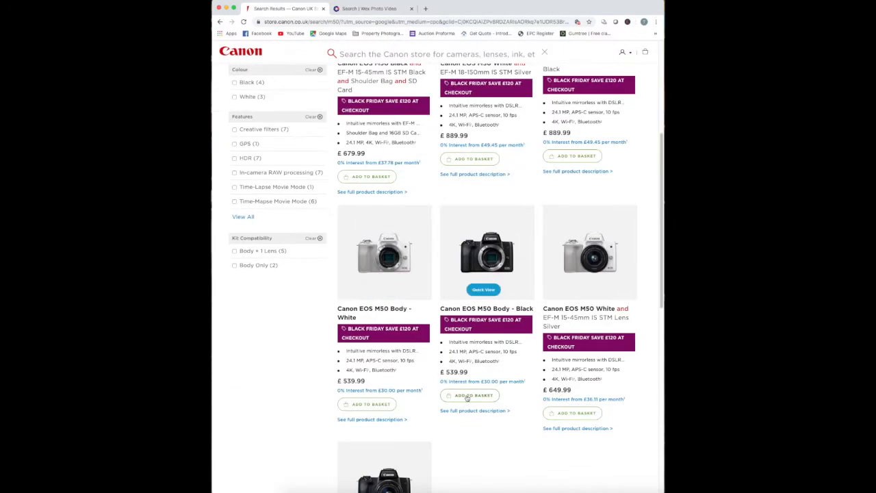
{"action": "left_click", "coordinate": [474, 394]}
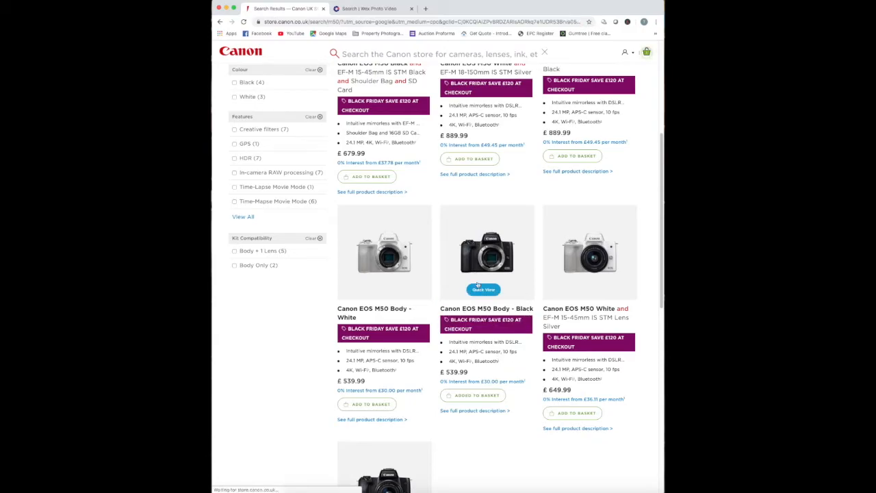
{"action": "left_click", "coordinate": [488, 252]}
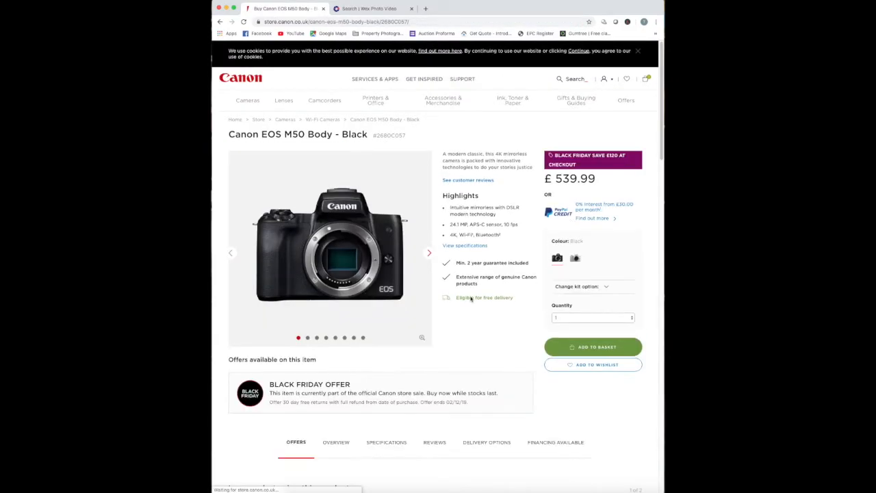
{"action": "scroll", "scroll_direction": "down", "scroll_amount": 3}
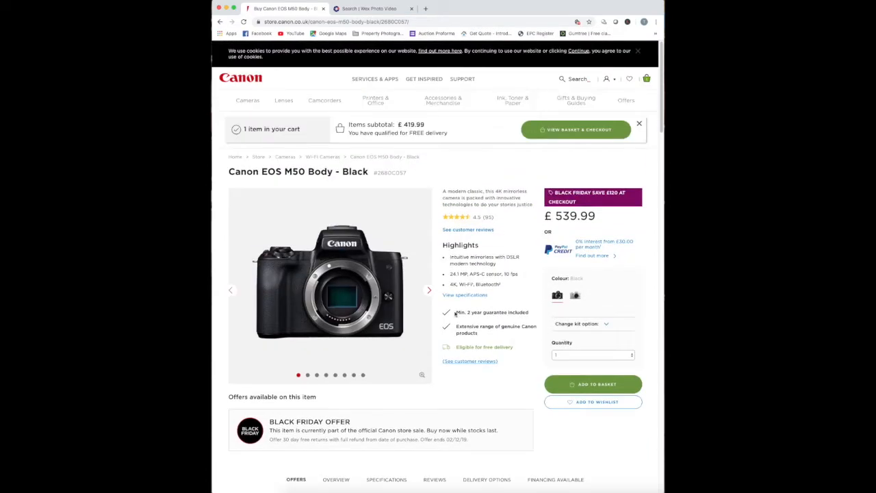
{"action": "left_click", "coordinate": [625, 100]}
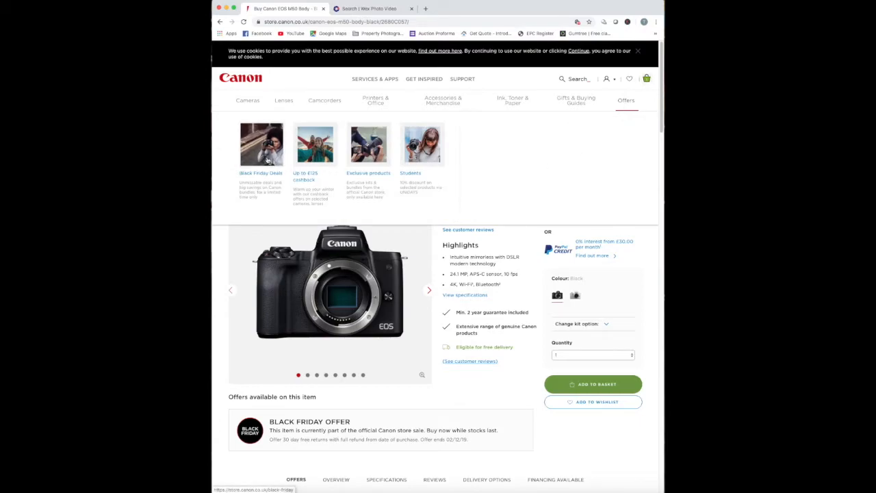
Browse the Canon store's cashback offers page
{"action": "left_click", "coordinate": [315, 143]}
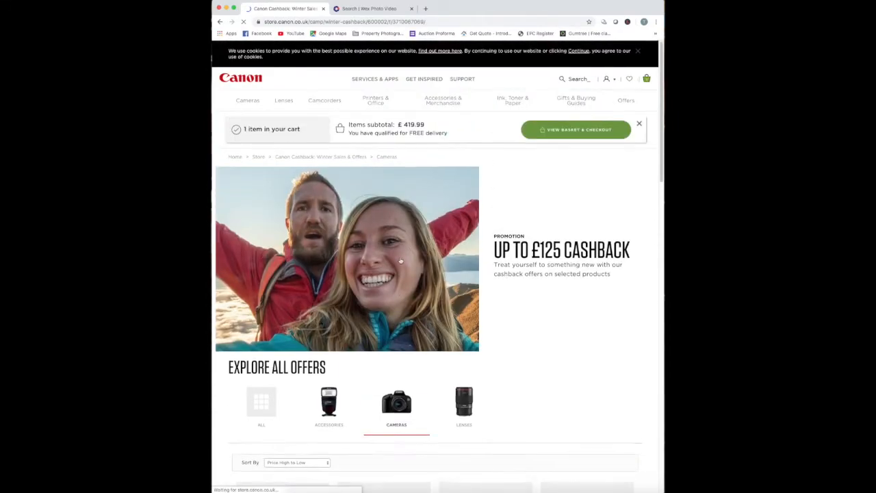
{"action": "scroll", "scroll_direction": "down", "scroll_amount": 3}
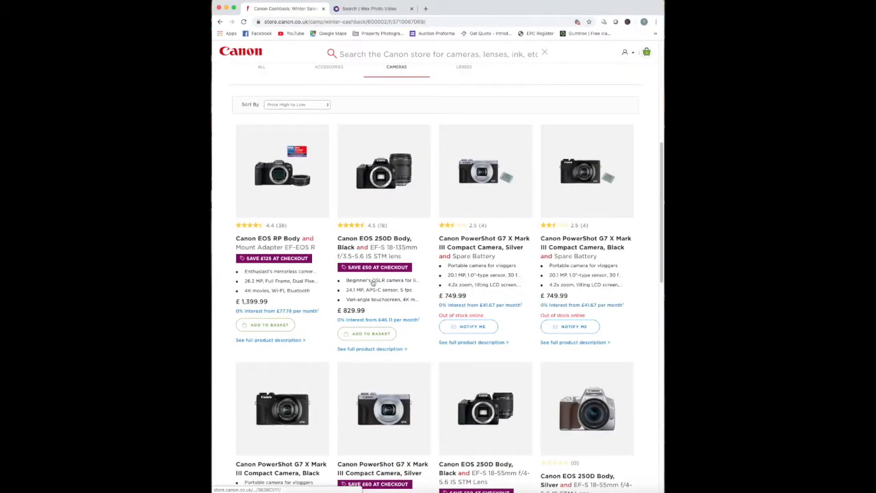
{"action": "scroll", "scroll_direction": "down", "scroll_amount": 3}
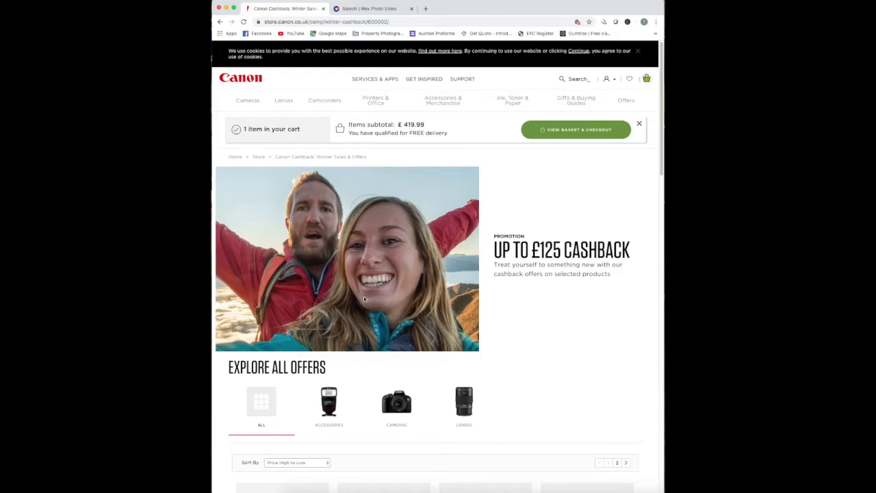
Browse the Black Friday sale page, then start a fresh tab for a new search
{"action": "left_click", "coordinate": [626, 100]}
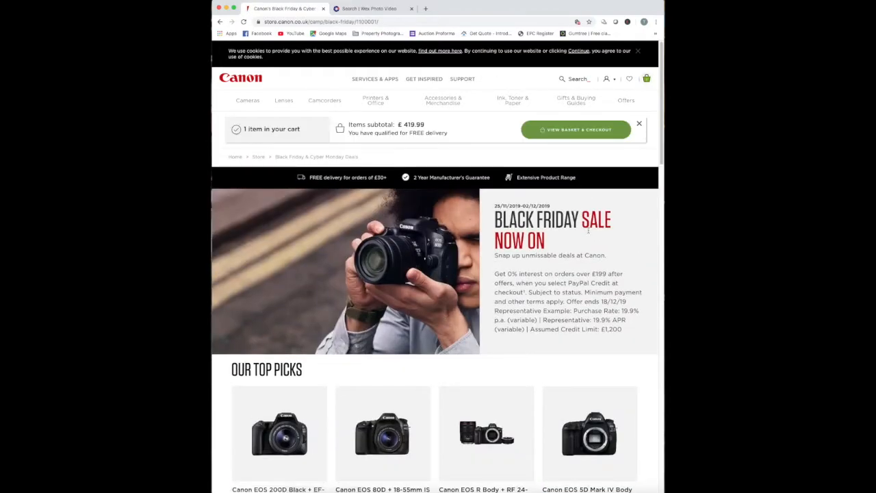
{"action": "scroll", "scroll_direction": "down", "scroll_amount": 3}
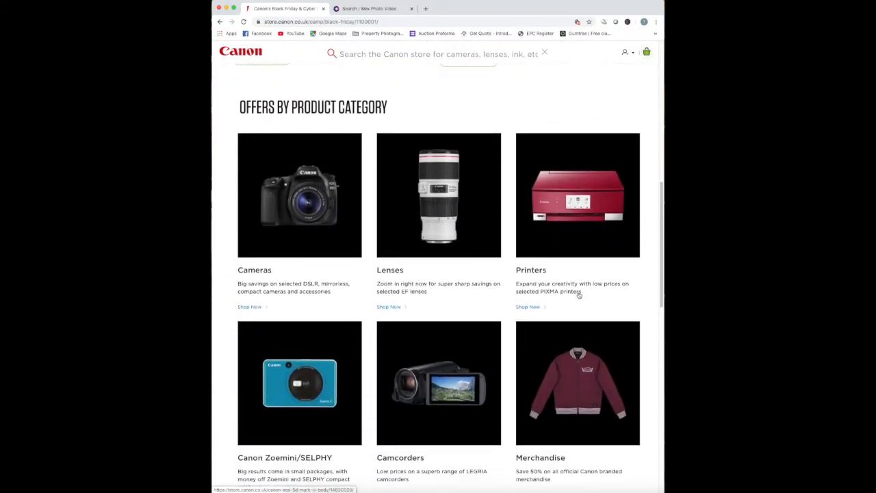
{"action": "scroll", "scroll_direction": "down", "scroll_amount": 3}
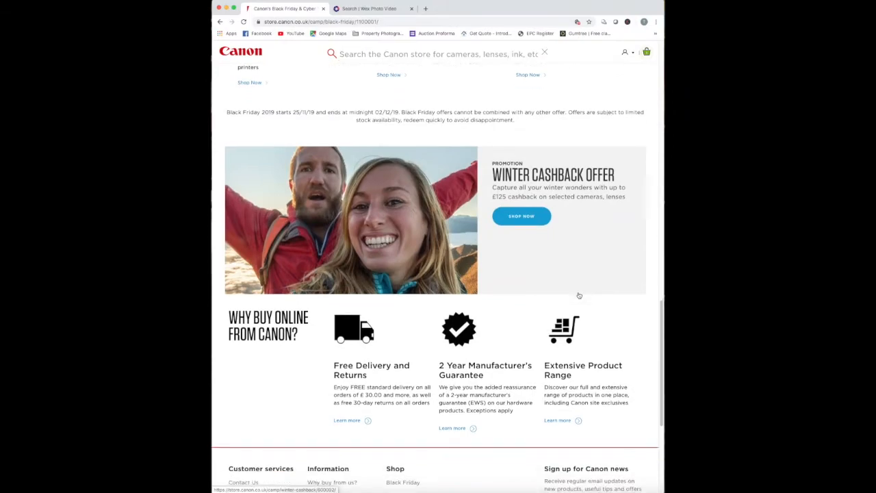
{"action": "scroll", "scroll_direction": "down", "scroll_amount": 3}
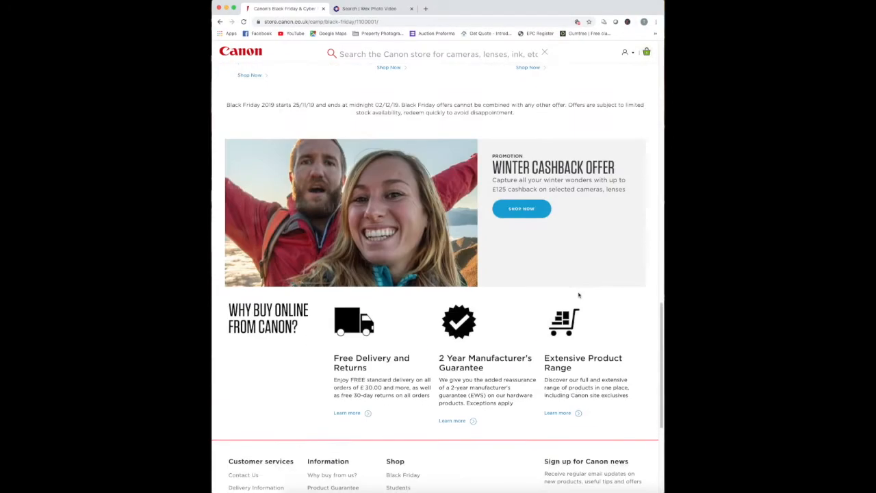
{"action": "scroll", "scroll_direction": "up", "scroll_amount": 3}
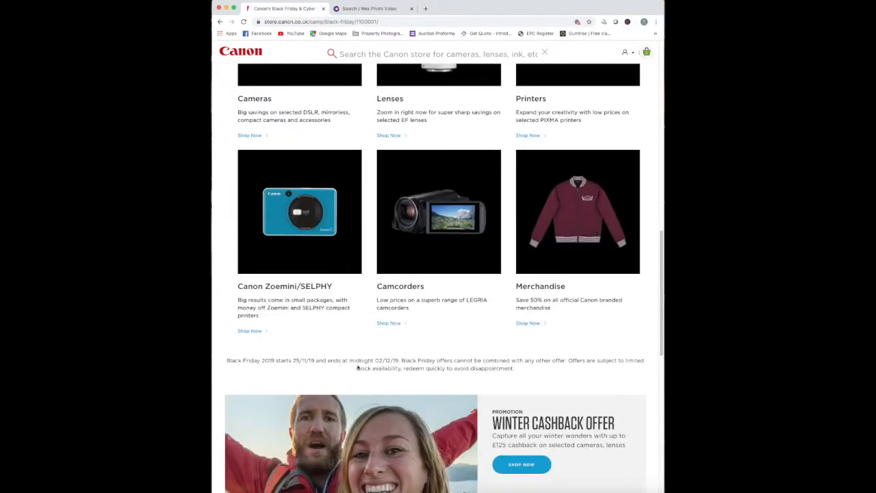
{"action": "scroll", "scroll_direction": "down", "scroll_amount": 3}
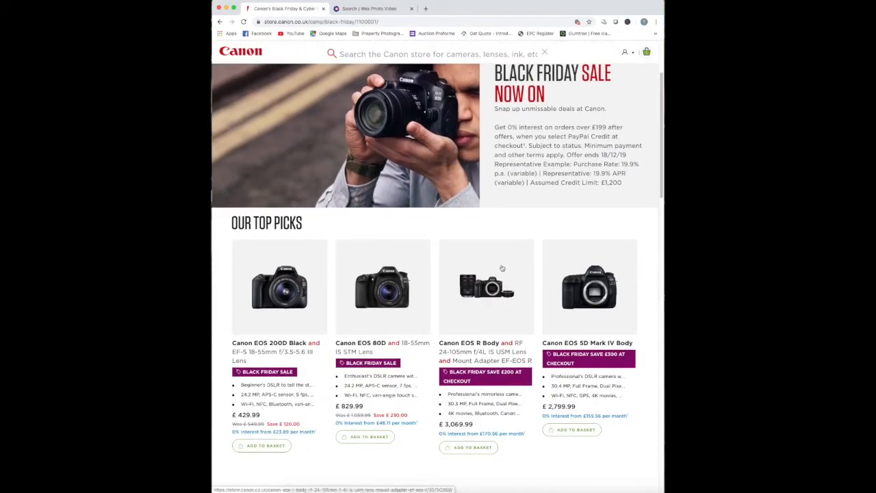
{"action": "left_click", "coordinate": [514, 9]}
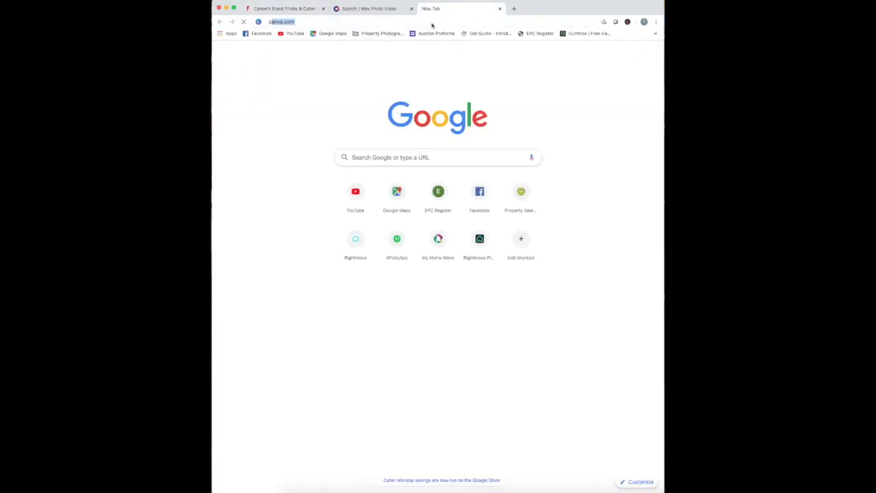
Search "claim canon cashbac" and read through Canon UK's Winter Cashback page
{"action": "type", "text": "claim canon cashback"}
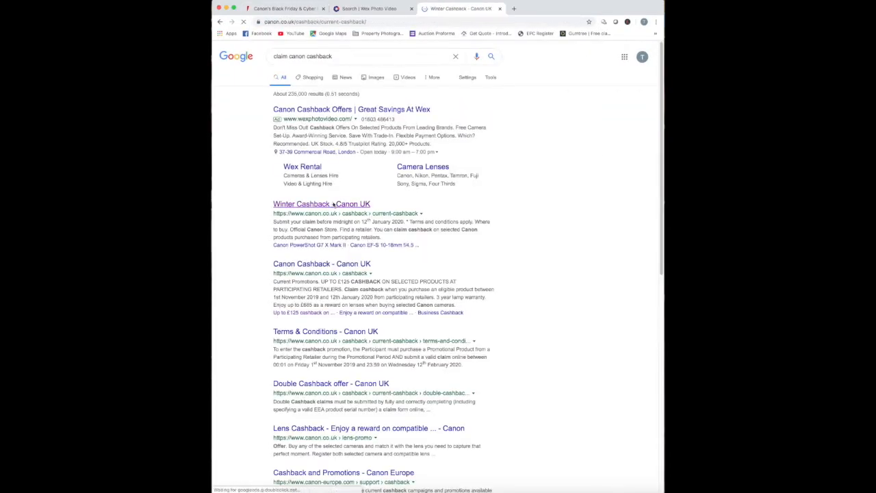
{"action": "left_click", "coordinate": [320, 203]}
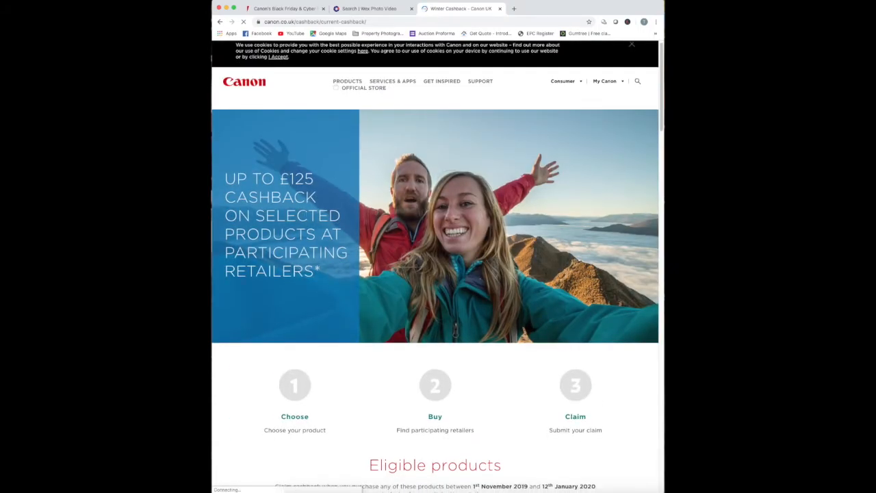
{"action": "scroll", "scroll_direction": "down", "scroll_amount": 3}
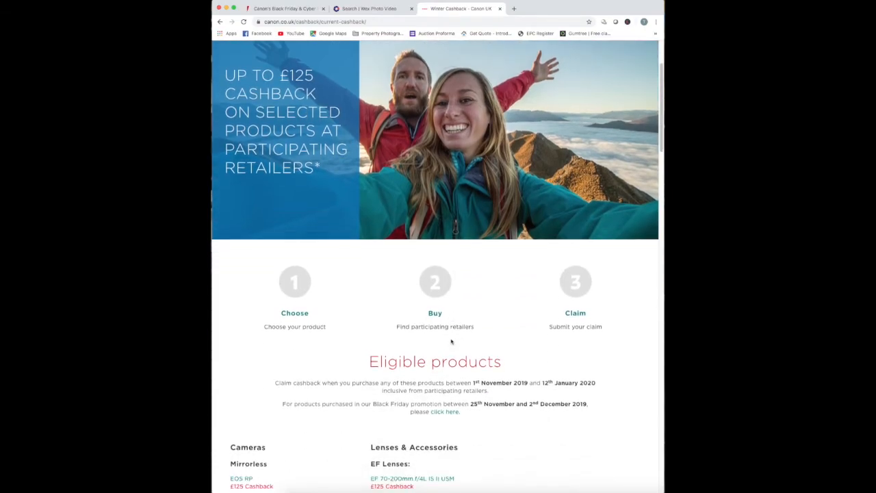
{"action": "scroll", "scroll_direction": "down", "scroll_amount": 3}
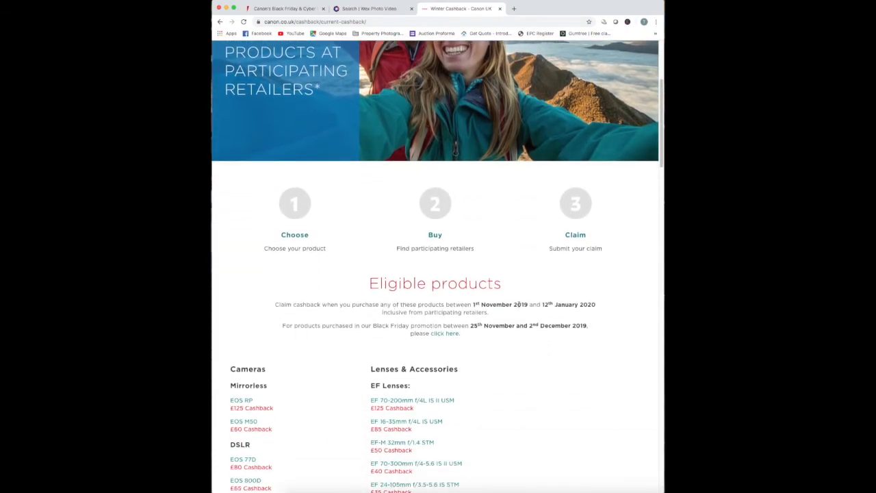
{"action": "scroll", "scroll_direction": "down", "scroll_amount": 3}
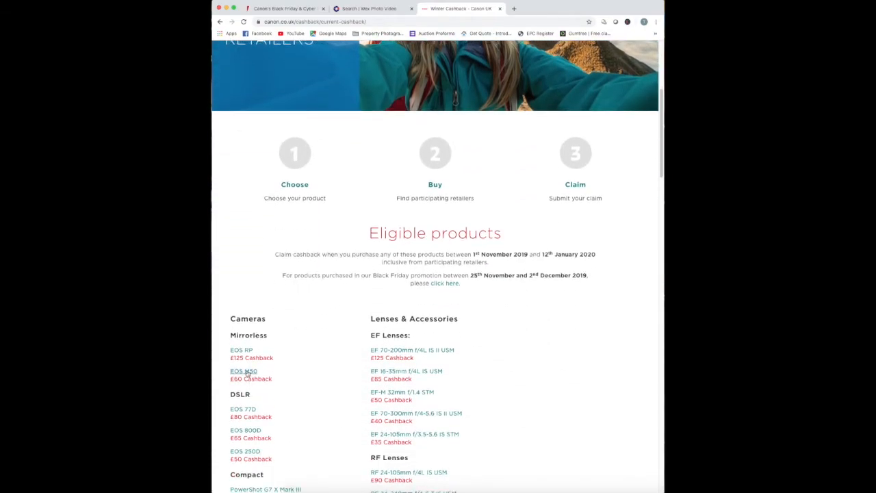
{"action": "scroll", "scroll_direction": "down", "scroll_amount": 3}
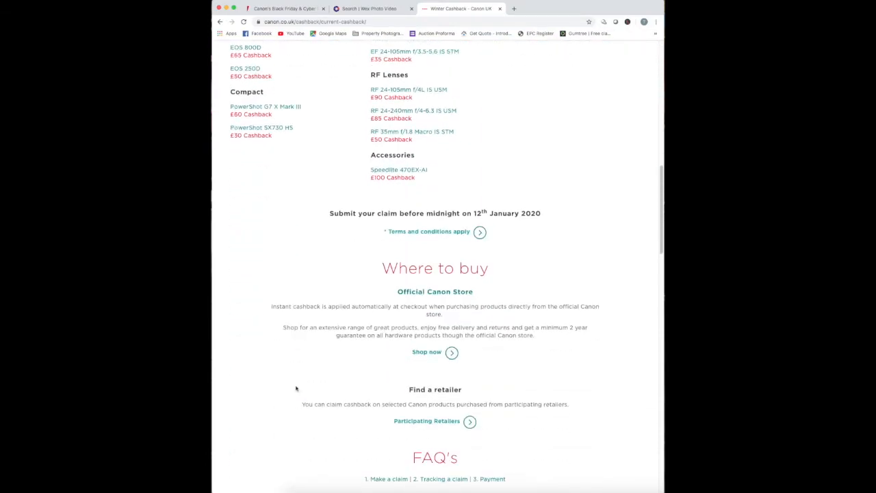
{"action": "scroll", "scroll_direction": "down", "scroll_amount": 3}
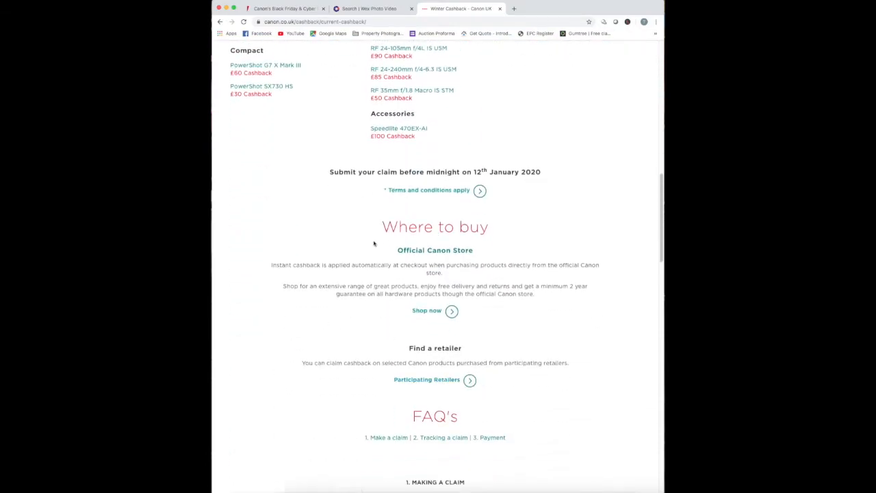
View the cashback scheme's list of participating retailers
{"action": "left_click", "coordinate": [427, 379]}
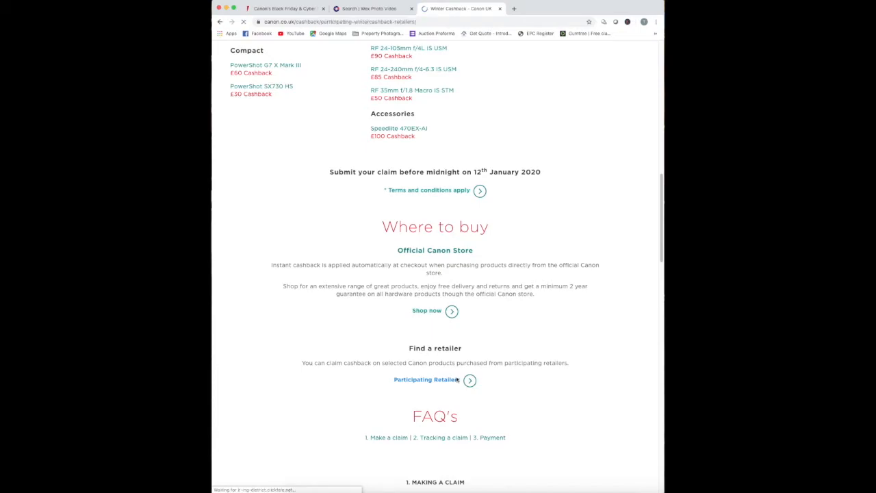
{"action": "left_click", "coordinate": [424, 379]}
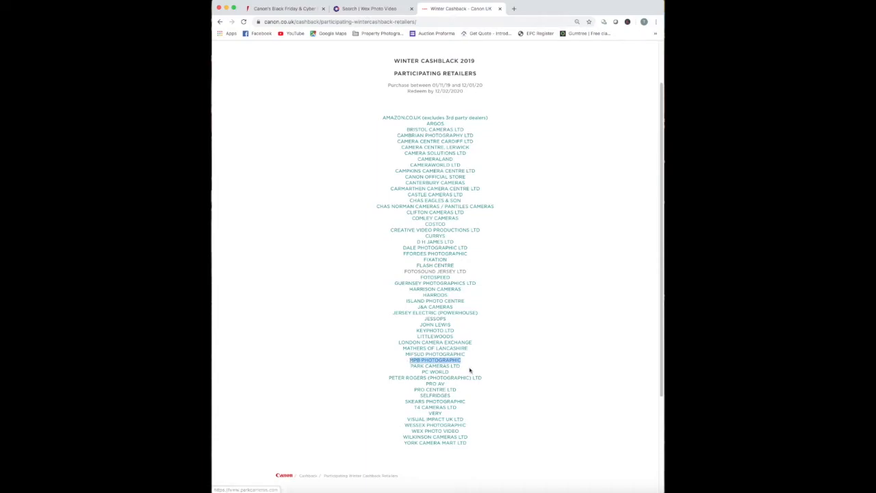
{"action": "mouse_move", "coordinate": [480, 396]}
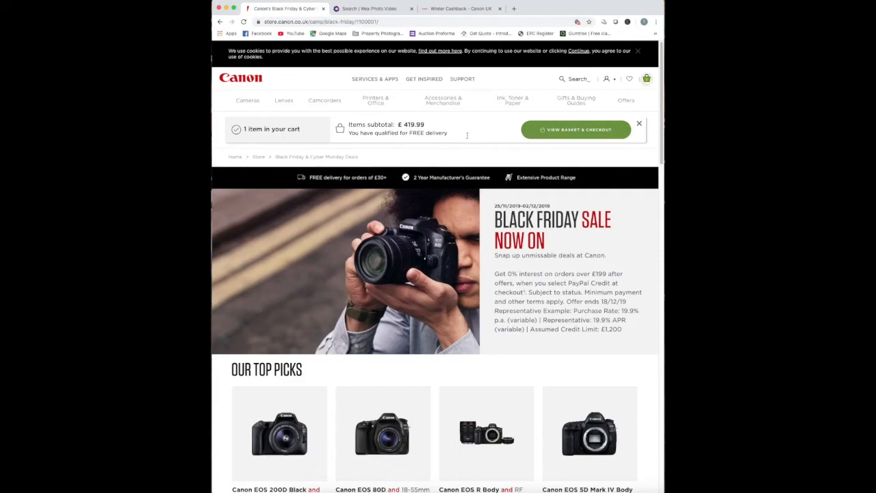
Compare the Canon basket with Wex's results, then visit Jessops from the retailer list
{"action": "left_click", "coordinate": [576, 129]}
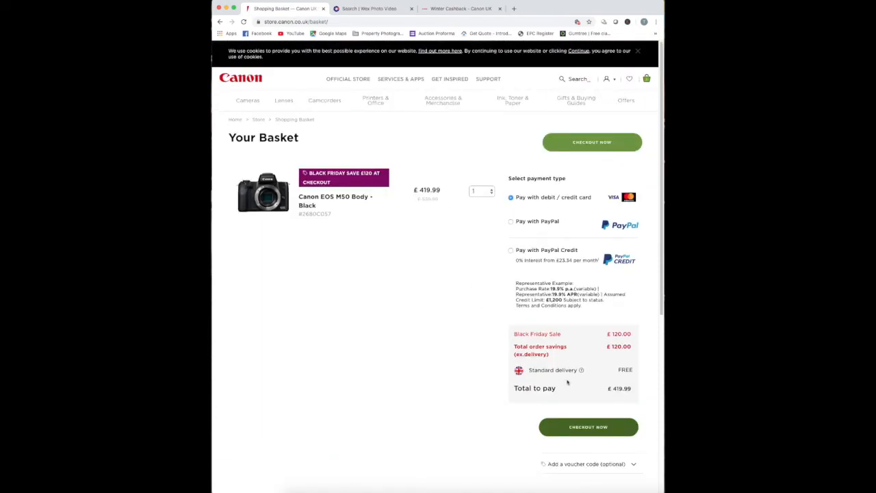
{"action": "left_click", "coordinate": [370, 8]}
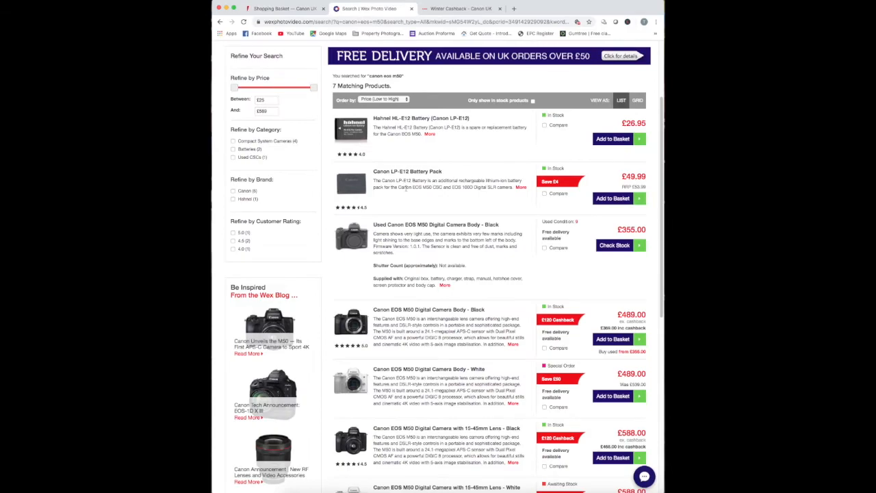
{"action": "scroll", "scroll_direction": "down", "scroll_amount": 3}
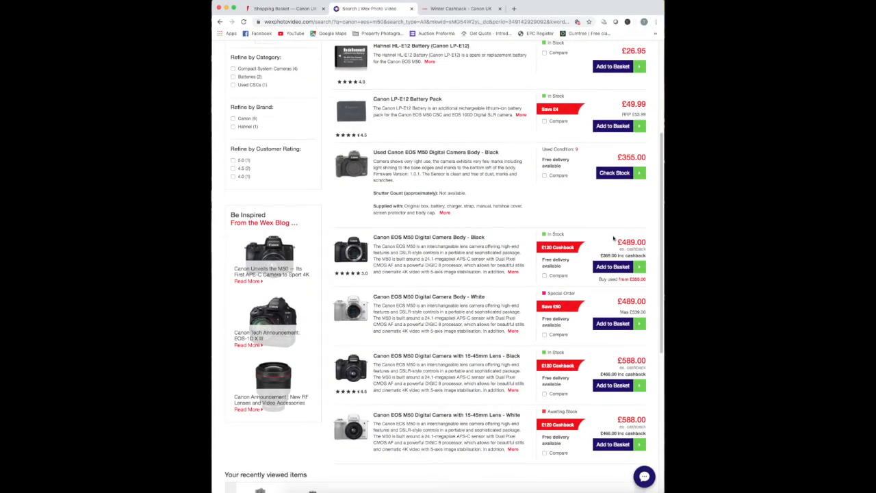
{"action": "mouse_move", "coordinate": [421, 45]}
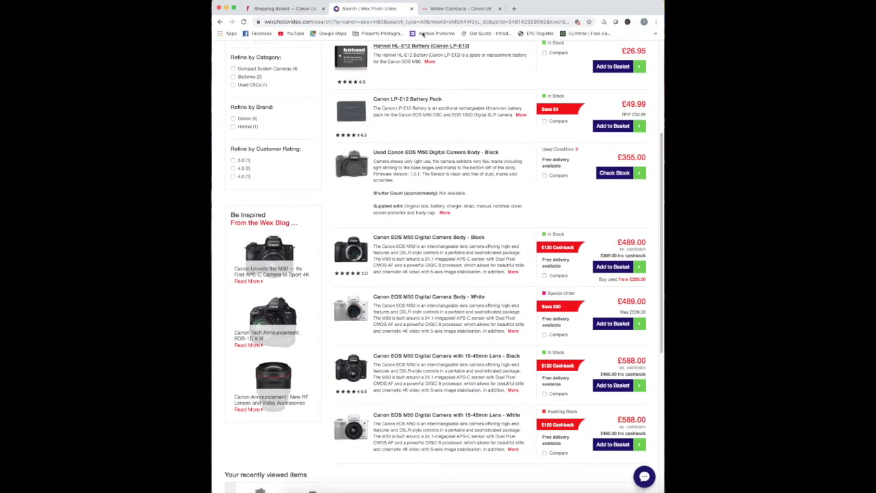
{"action": "left_click", "coordinate": [458, 8]}
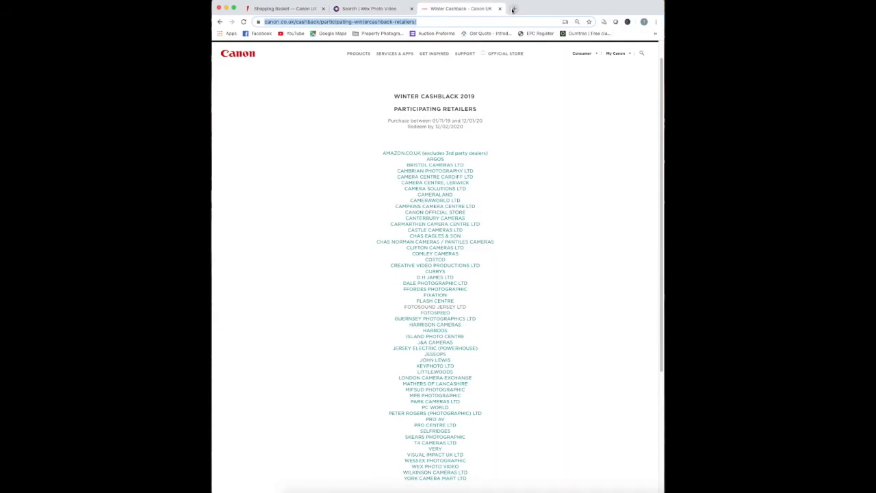
{"action": "left_click", "coordinate": [435, 353]}
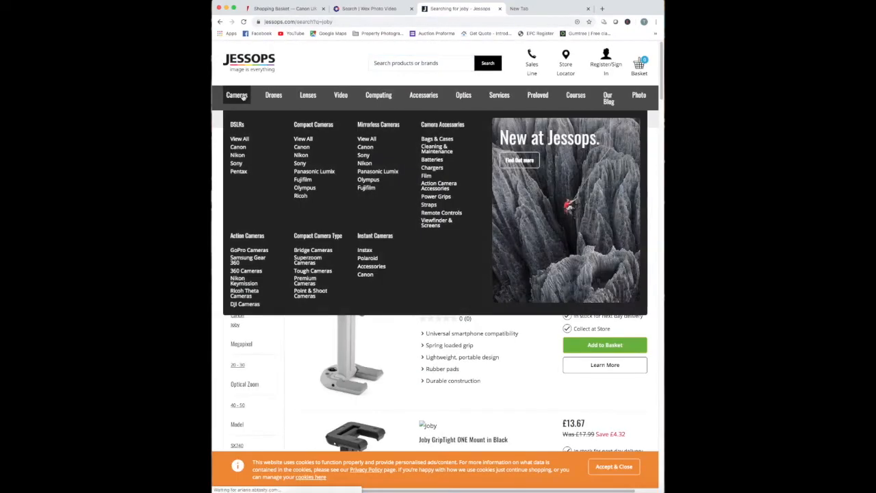
Check Jessops' Canon mirrorless M50 prices, then switch to the Amazon accessories basket
{"action": "left_click", "coordinate": [364, 148]}
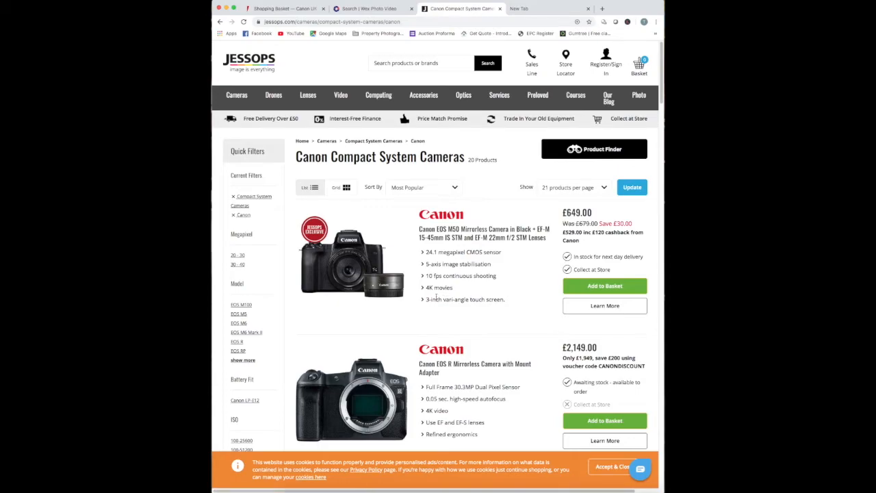
{"action": "scroll", "scroll_direction": "down", "scroll_amount": 3}
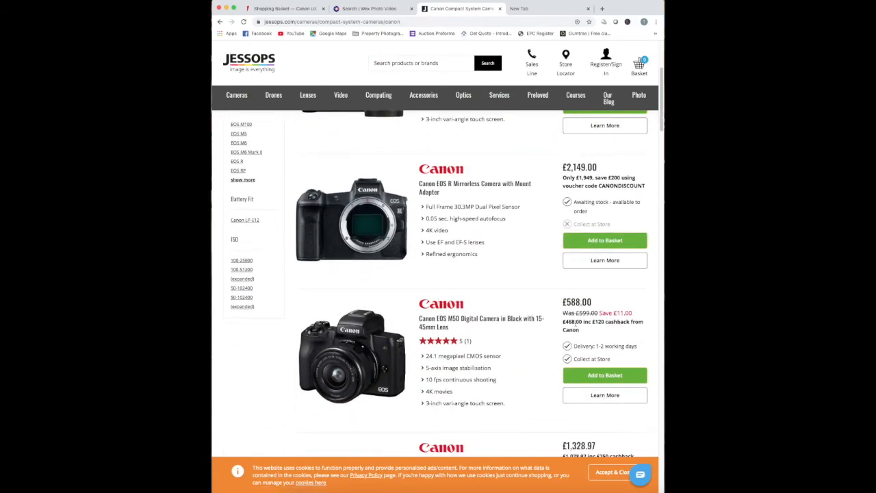
{"action": "scroll", "scroll_direction": "down", "scroll_amount": 3}
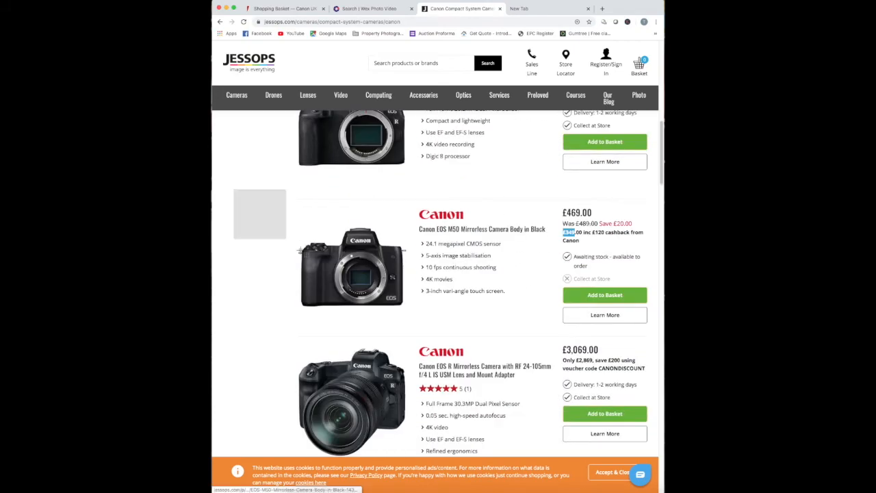
{"action": "left_click", "coordinate": [547, 8]}
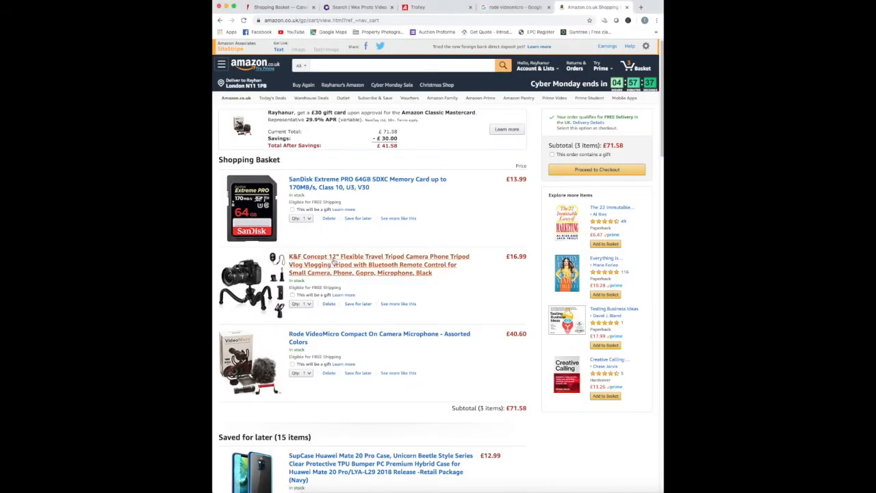
Open the K&F Concept tripod's product page from the Amazon basket
{"action": "left_click", "coordinate": [378, 264]}
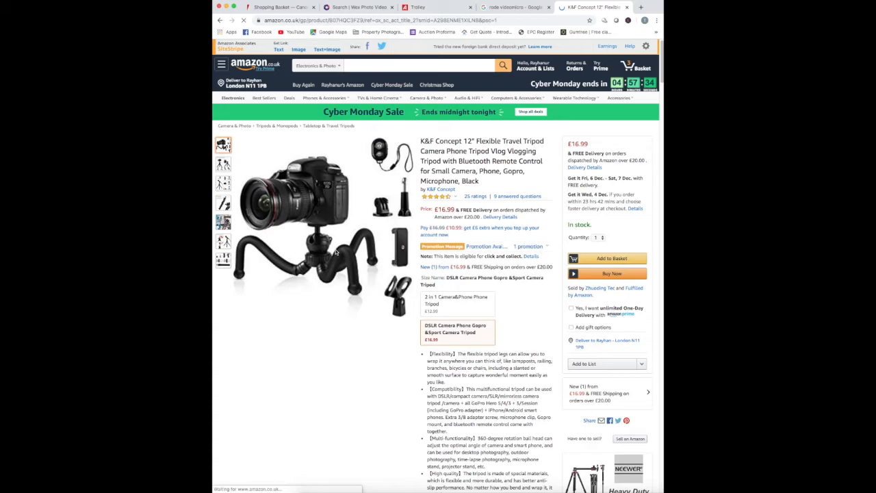
{"action": "mouse_move", "coordinate": [335, 253]}
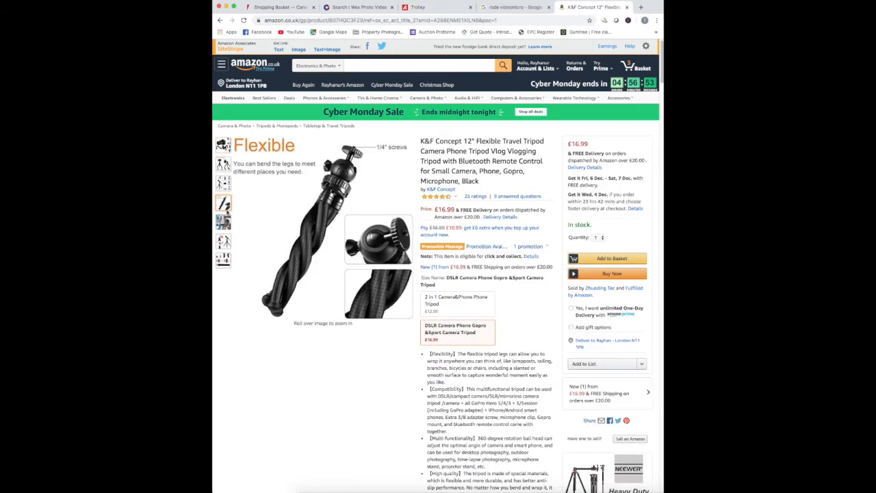
{"action": "mouse_move", "coordinate": [307, 263]}
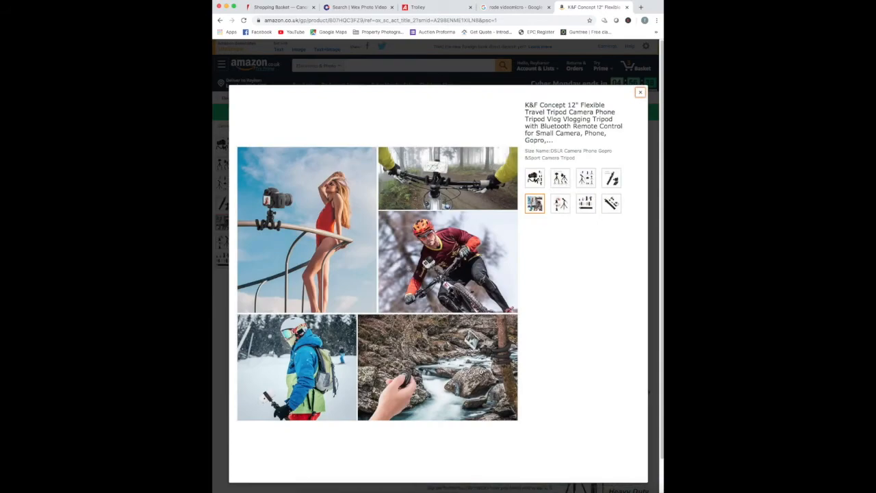
Browse the tripod's microphone-mounting and included-accessories photos, then close the gallery
{"action": "left_click", "coordinate": [585, 202]}
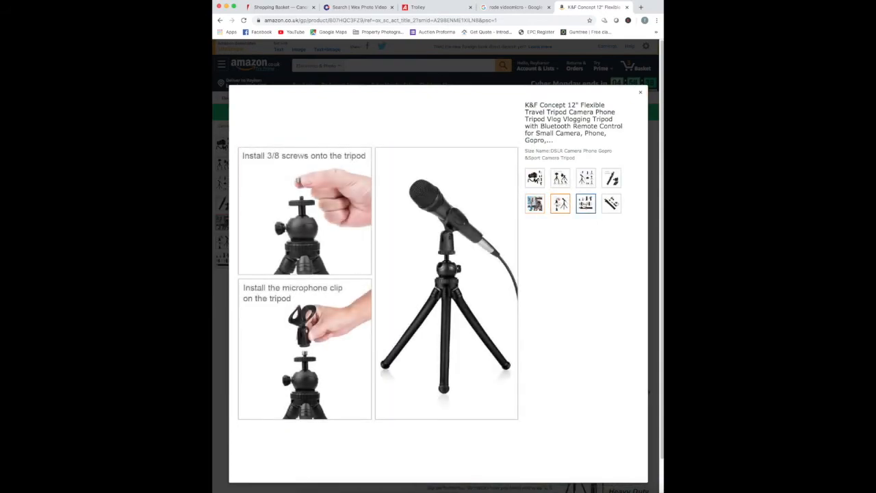
{"action": "left_click", "coordinate": [610, 202]}
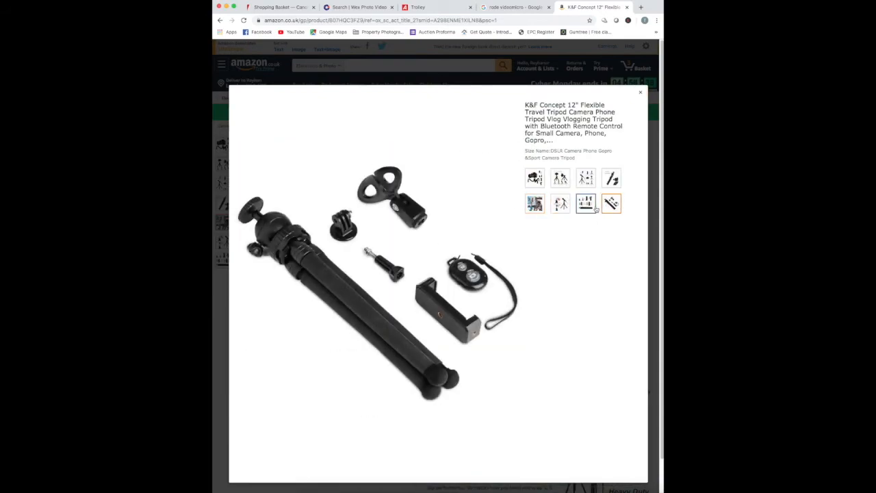
{"action": "left_click", "coordinate": [610, 202]}
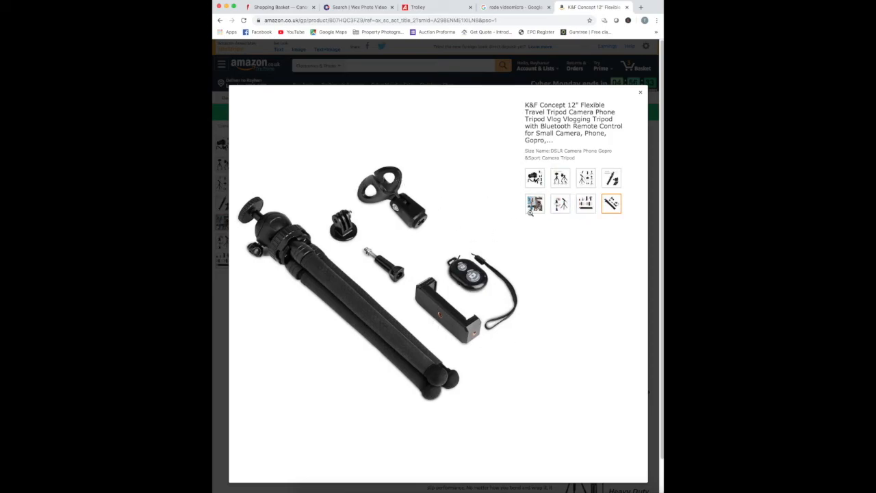
{"action": "left_click", "coordinate": [640, 92]}
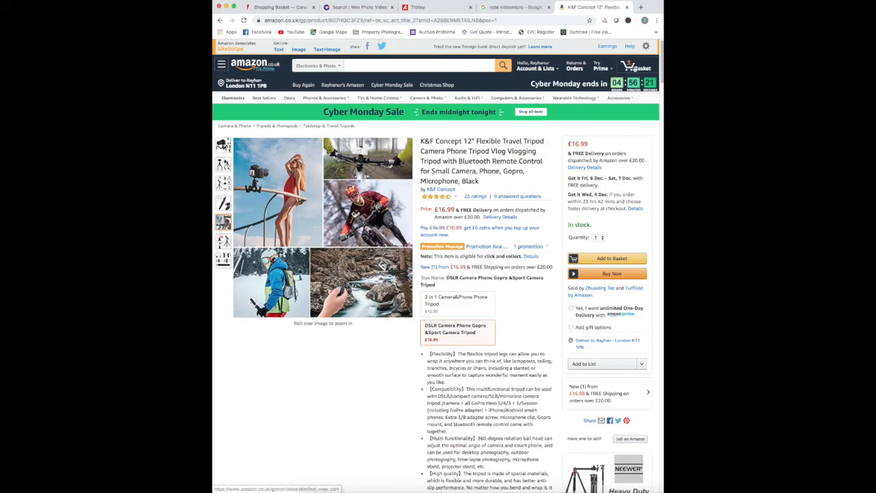
Return to the Amazon basket listing card, tripod and microphone at £71.58
{"action": "left_click", "coordinate": [635, 68]}
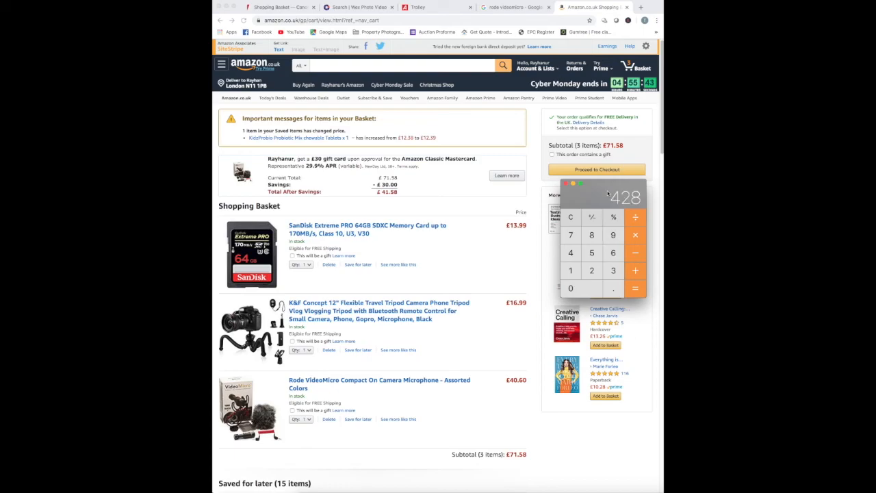
Add 16.99, 40.60 and 13.99 to 428 in Calculator for a total of 499.58
{"action": "left_click", "coordinate": [634, 236]}
{"action": "type", "text": "40.6"}
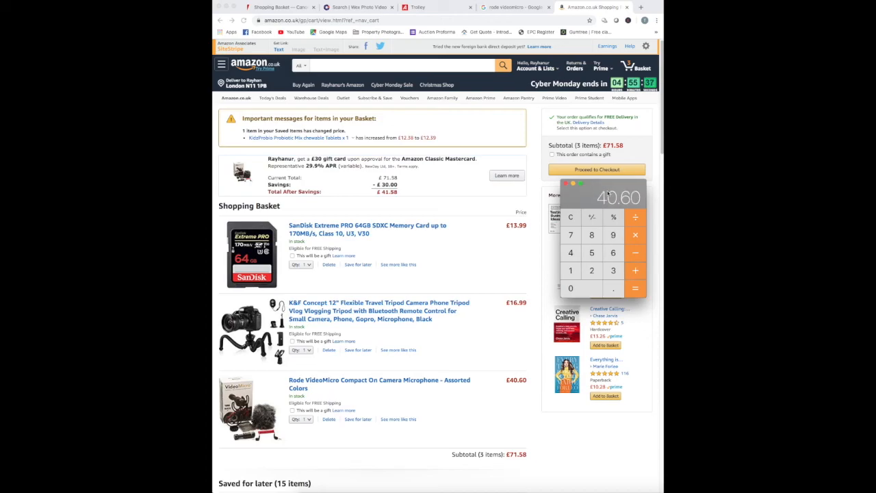
{"action": "left_click", "coordinate": [569, 271]}
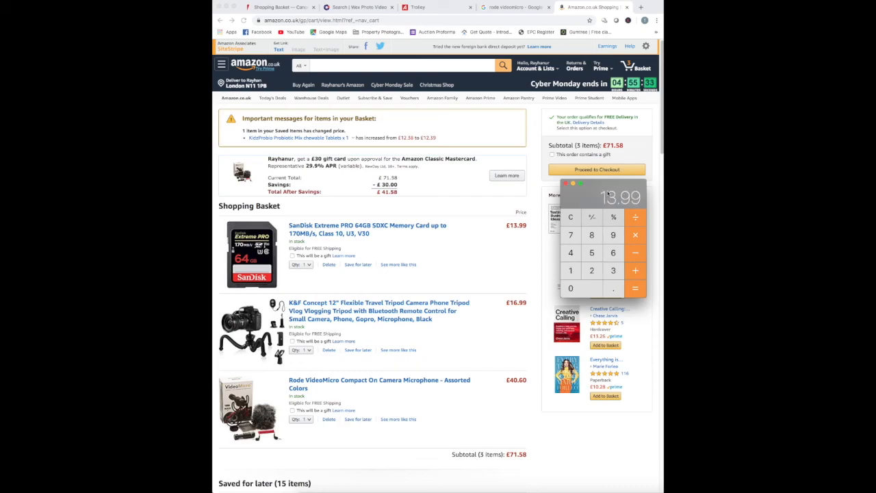
{"action": "left_click", "coordinate": [635, 236]}
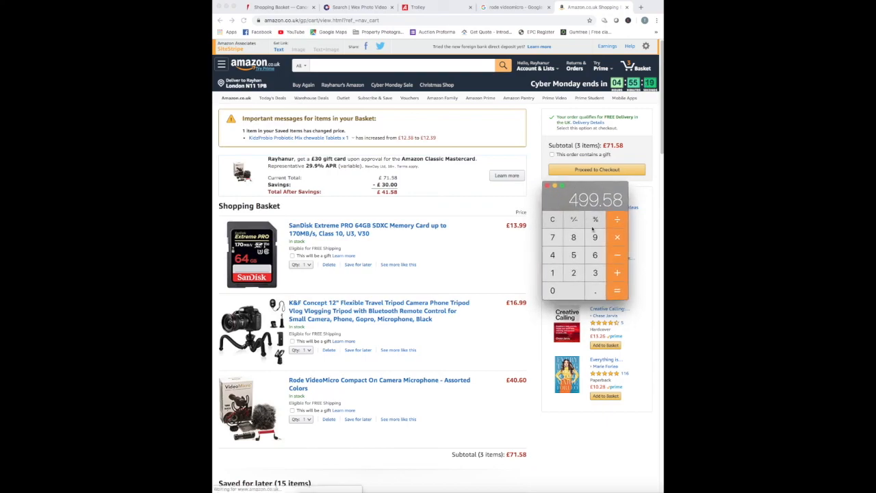
{"action": "mouse_move", "coordinate": [536, 270]}
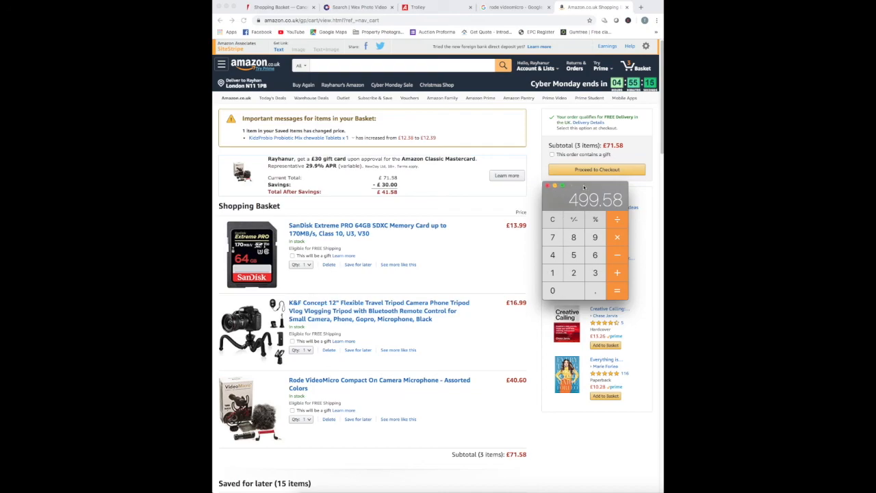
{"action": "mouse_move", "coordinate": [507, 258]}
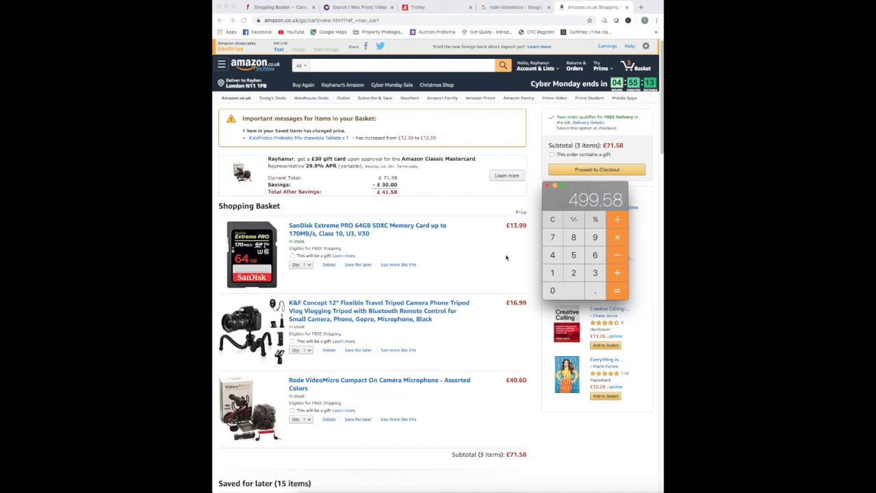